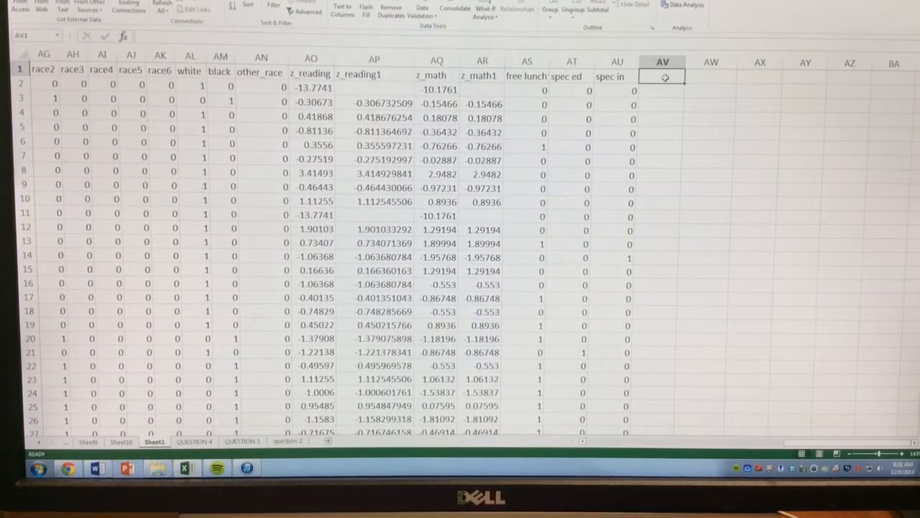
Step: Enter 1 in AV2 and fill sequential row numbers down column AV to the last data row
{"action": "type", "text": "1"}
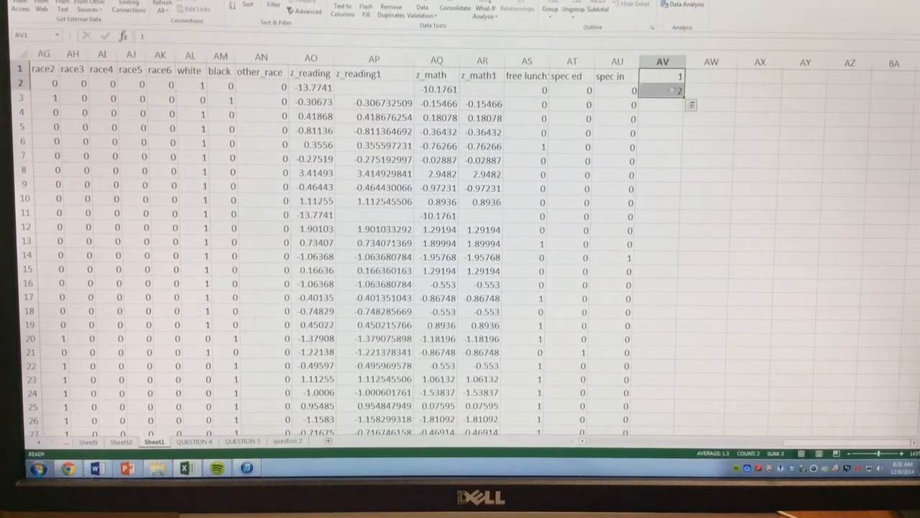
{"action": "scroll", "scroll_direction": "down", "scroll_amount": 3}
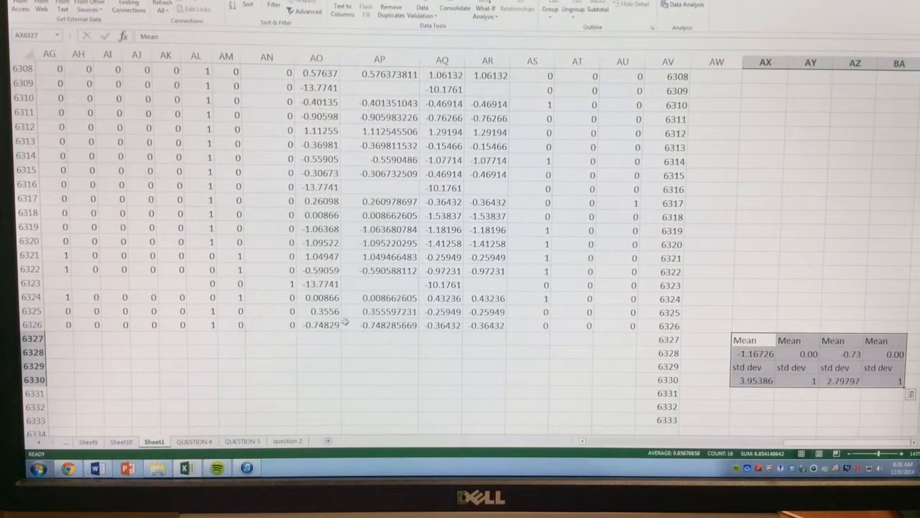
{"action": "scroll", "scroll_direction": "up", "scroll_amount": 3}
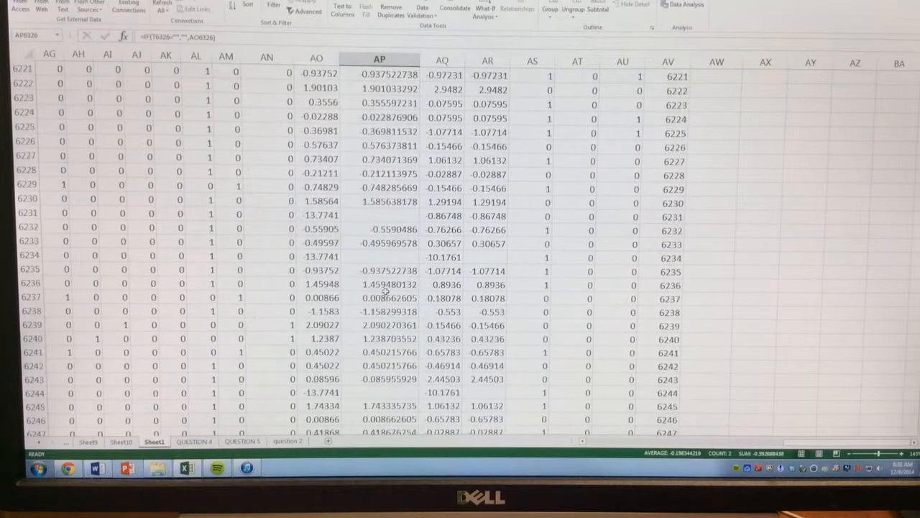
{"action": "key", "text": "ctrl+Home"}
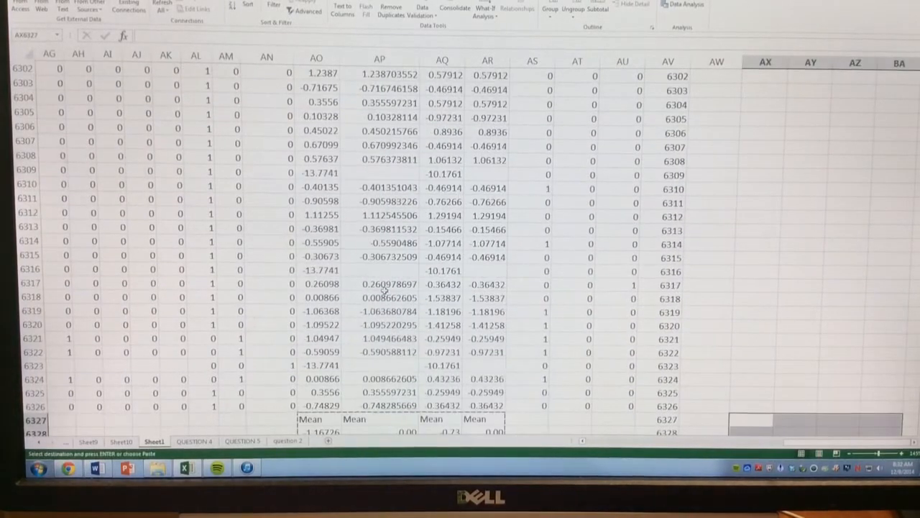
{"action": "scroll", "scroll_direction": "down", "scroll_amount": 3}
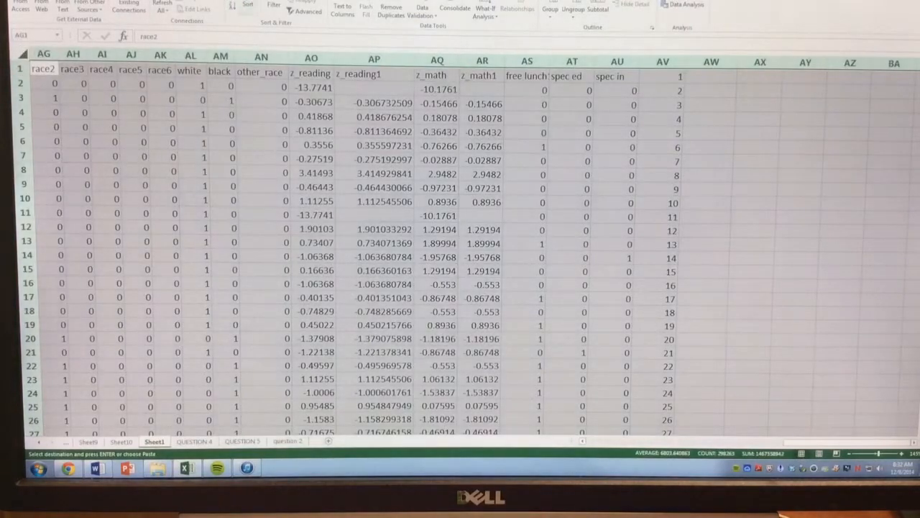
{"action": "left_click", "coordinate": [247, 6]}
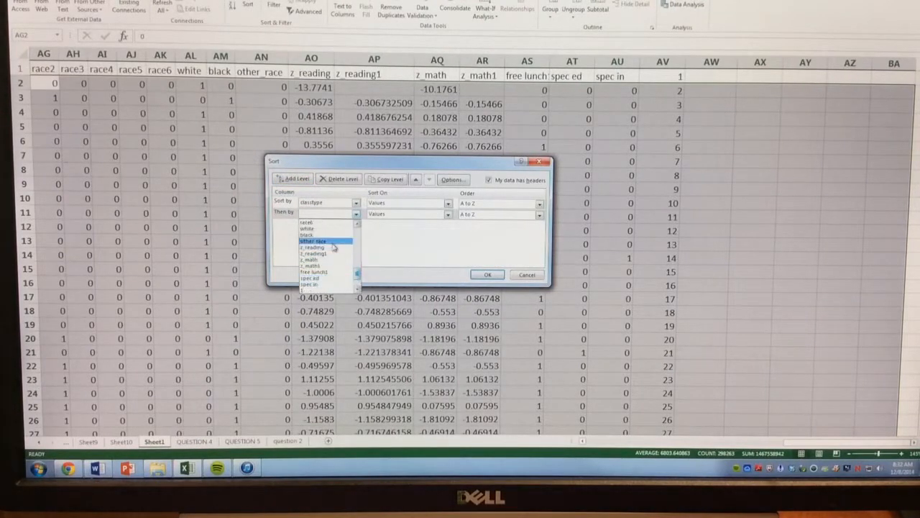
{"action": "left_click", "coordinate": [487, 273]}
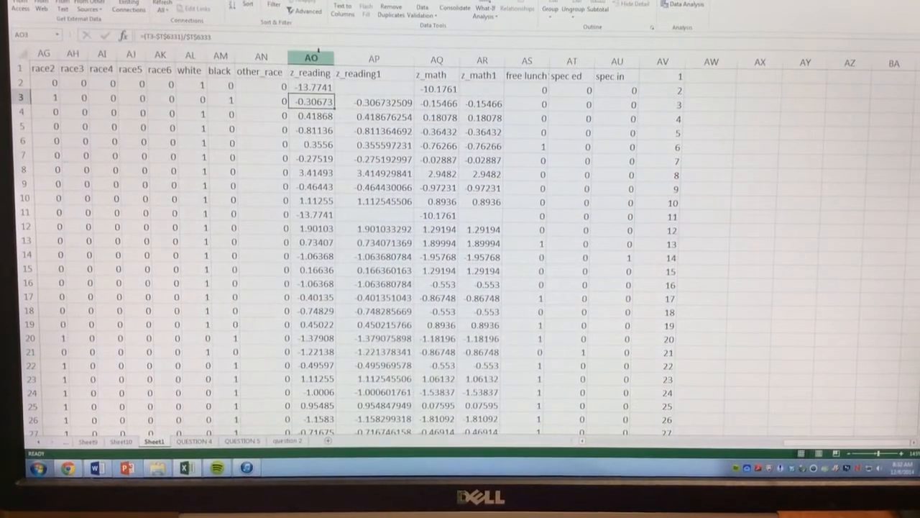
Step: Paste z_reading1 (AP) and z_math1 (AR) as values into columns AW and AX
{"action": "left_click", "coordinate": [374, 57]}
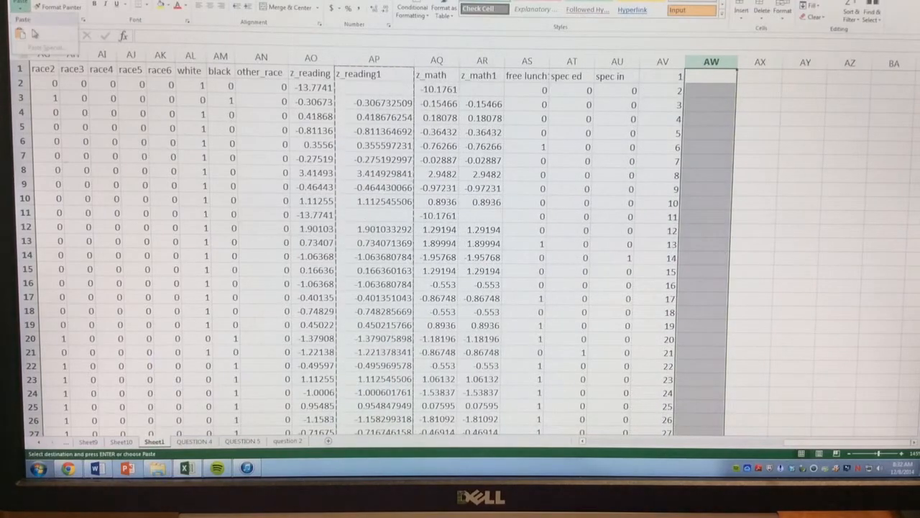
{"action": "left_click", "coordinate": [374, 60]}
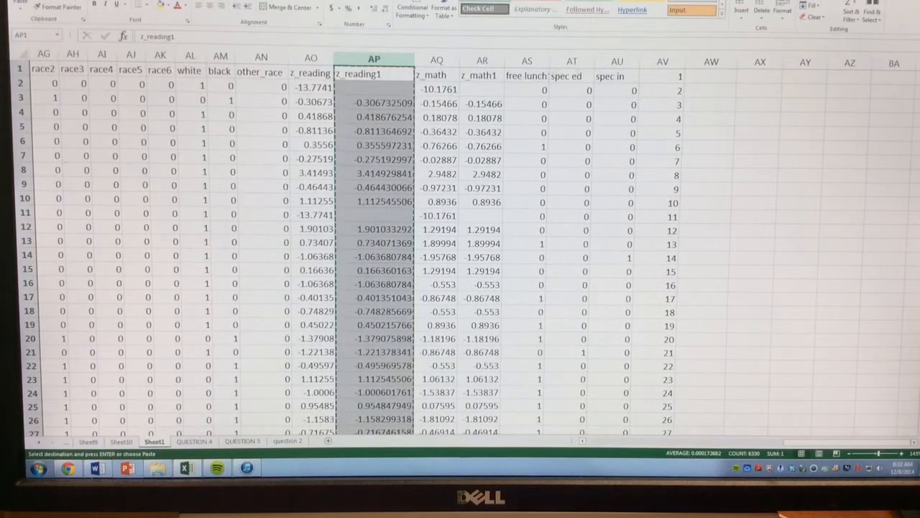
{"action": "right_click", "coordinate": [710, 61]}
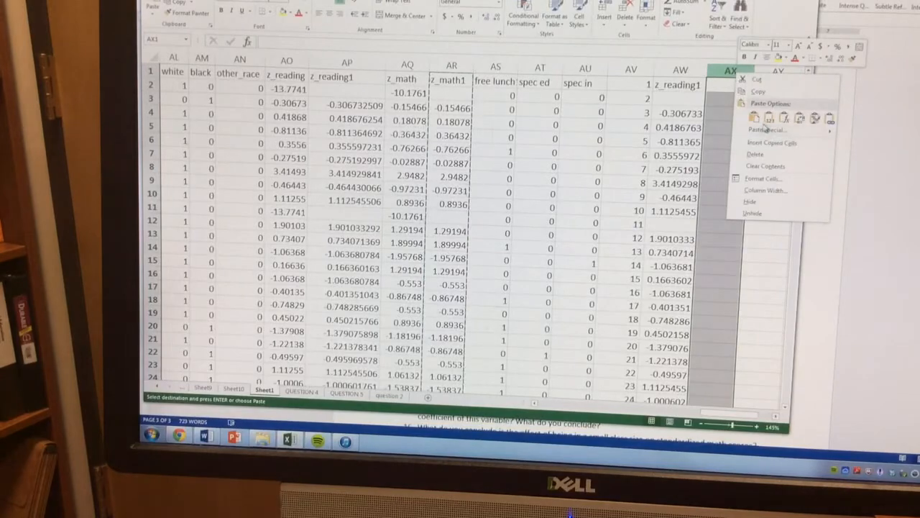
{"action": "left_click", "coordinate": [755, 118]}
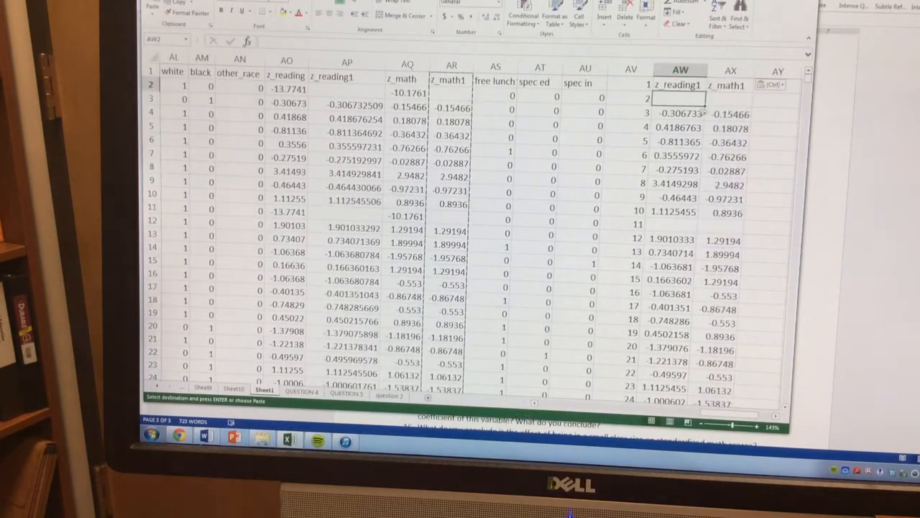
{"action": "scroll", "scroll_direction": "down", "scroll_amount": 3}
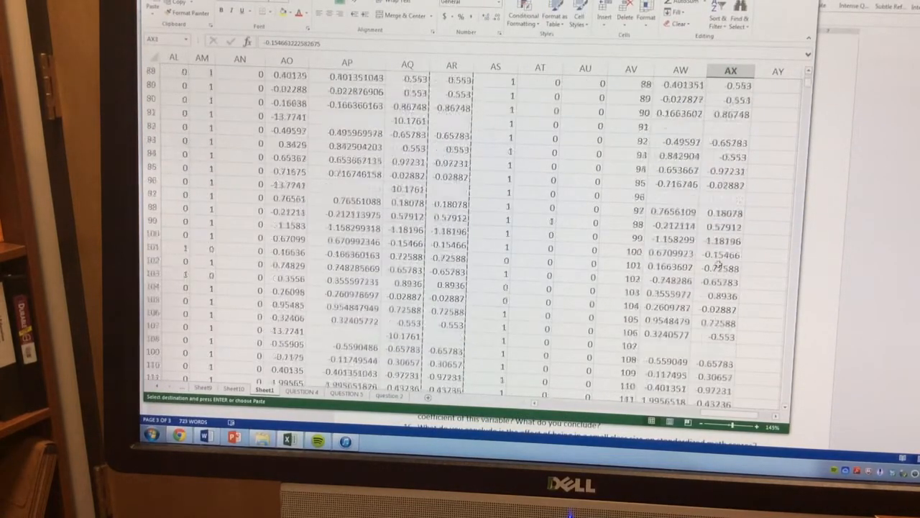
{"action": "scroll", "scroll_direction": "down", "scroll_amount": 3}
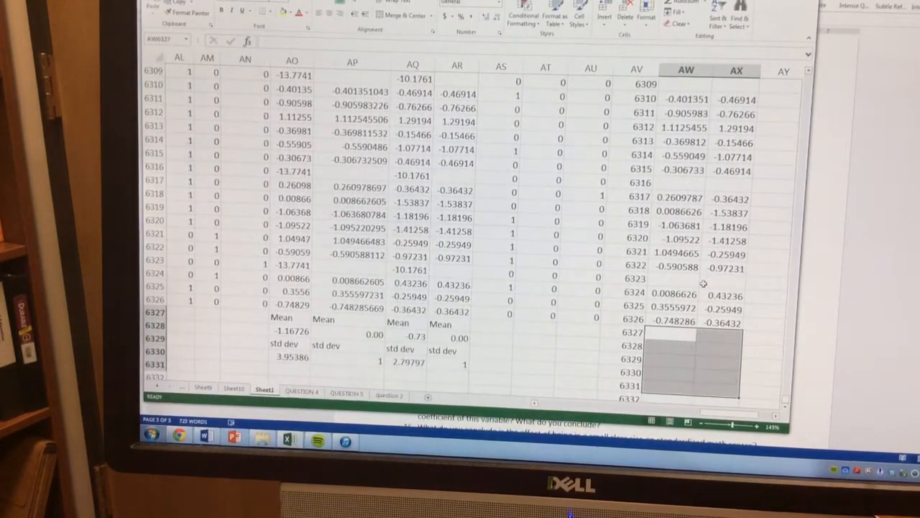
Step: Sort the full data table by column AW (z_reading1 copy), smallest to largest
{"action": "left_click", "coordinate": [685, 266]}
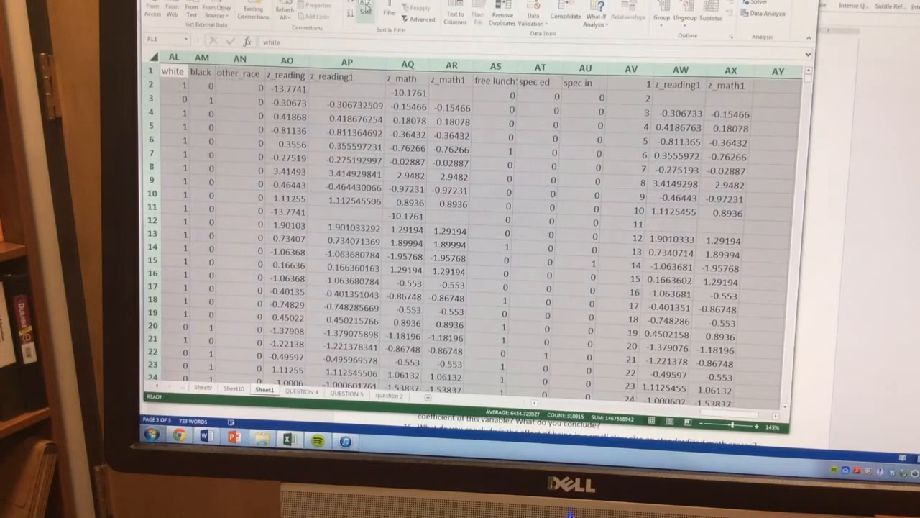
{"action": "left_click", "coordinate": [365, 12]}
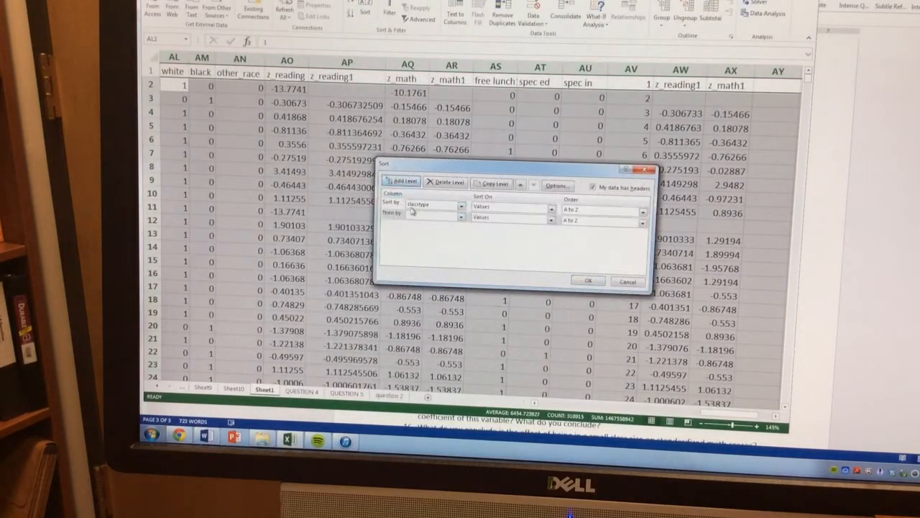
{"action": "left_click", "coordinate": [462, 217]}
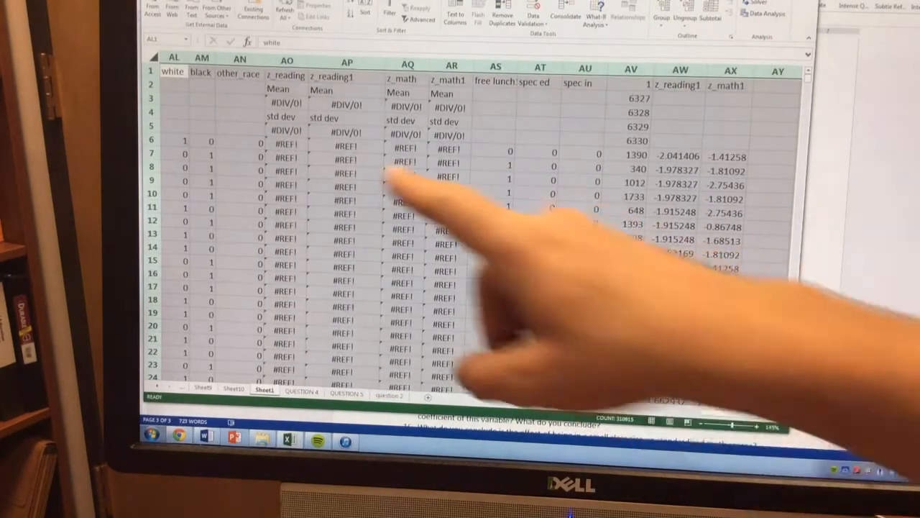
{"action": "mouse_move", "coordinate": [477, 222]}
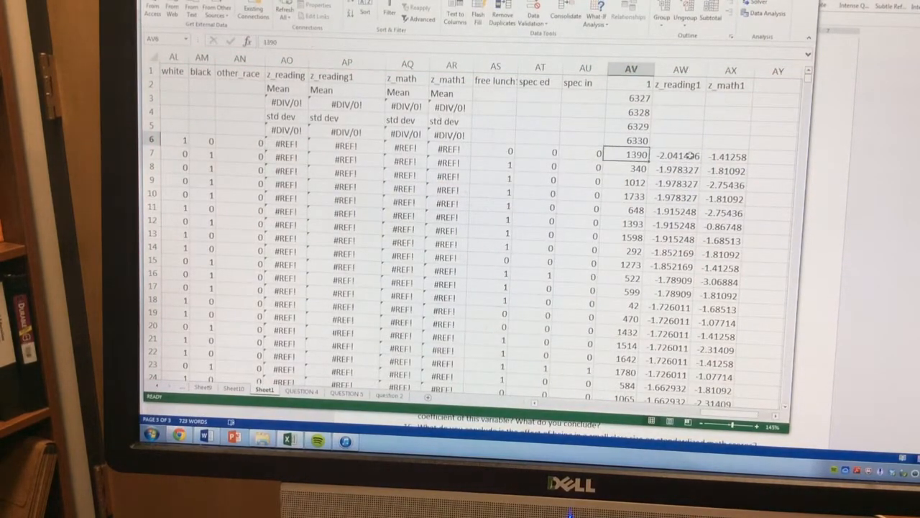
{"action": "scroll", "scroll_direction": "left", "scroll_amount": 3}
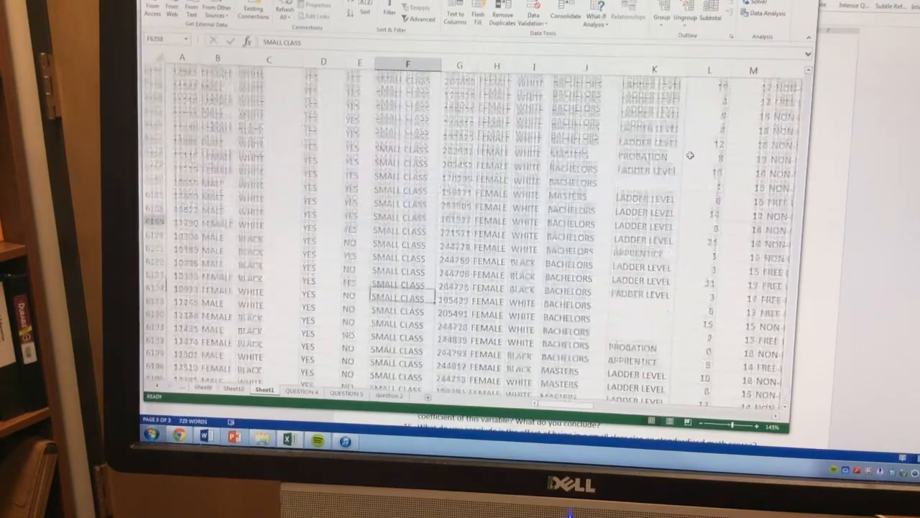
{"action": "scroll", "scroll_direction": "down", "scroll_amount": 3}
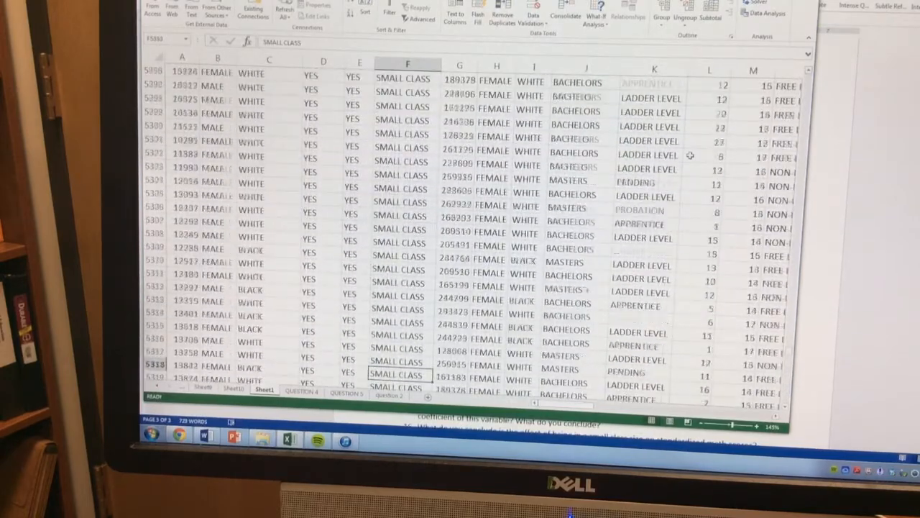
{"action": "scroll", "scroll_direction": "up", "scroll_amount": 3}
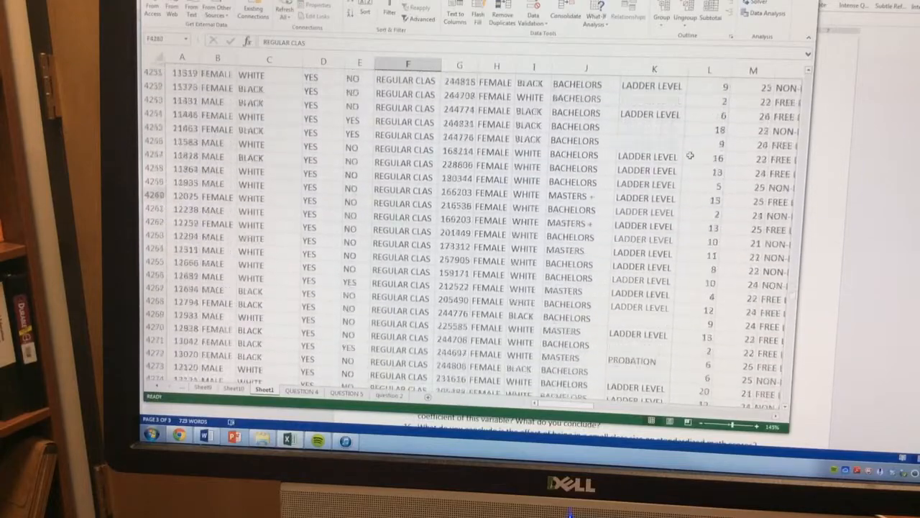
{"action": "scroll", "scroll_direction": "down", "scroll_amount": 3}
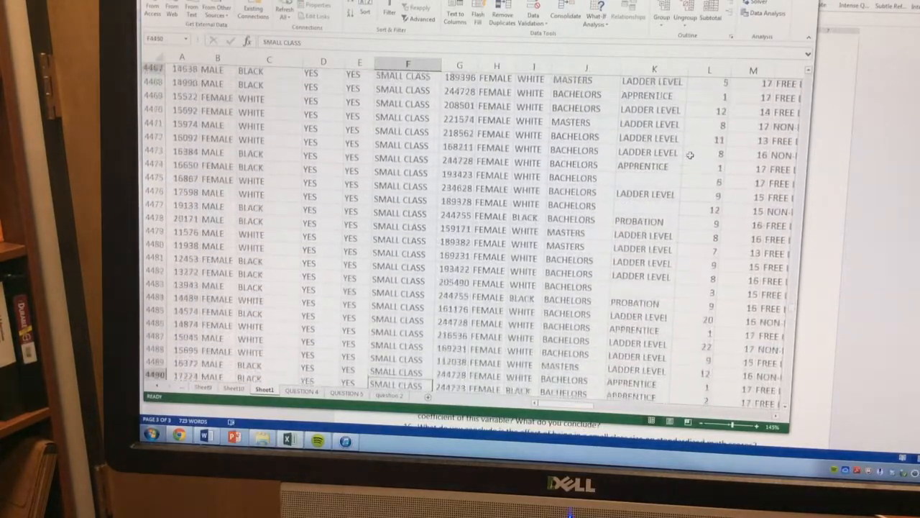
{"action": "scroll", "scroll_direction": "up", "scroll_amount": 3}
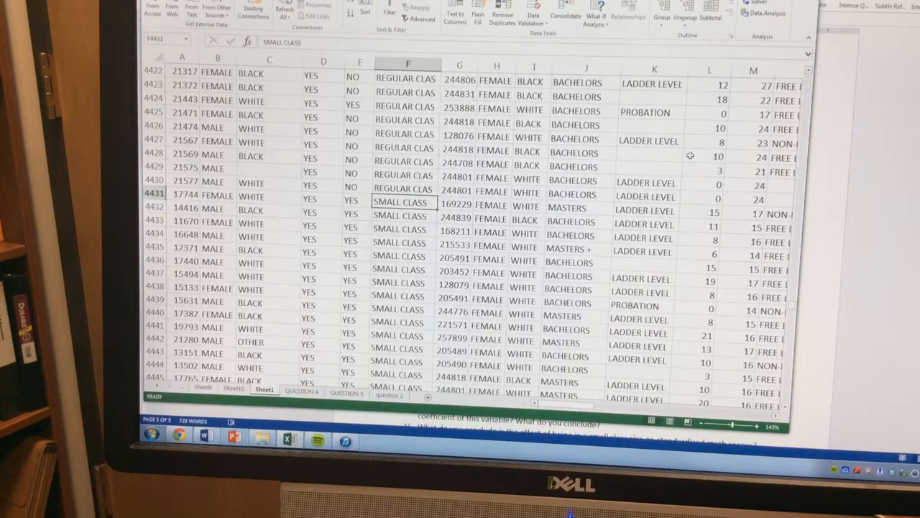
{"action": "scroll", "scroll_direction": "up", "scroll_amount": 3}
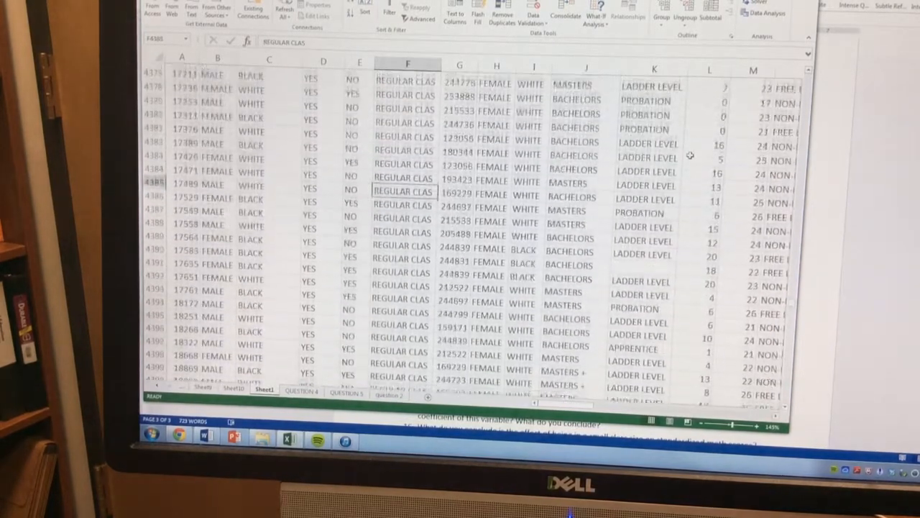
{"action": "scroll", "scroll_direction": "up", "scroll_amount": 3}
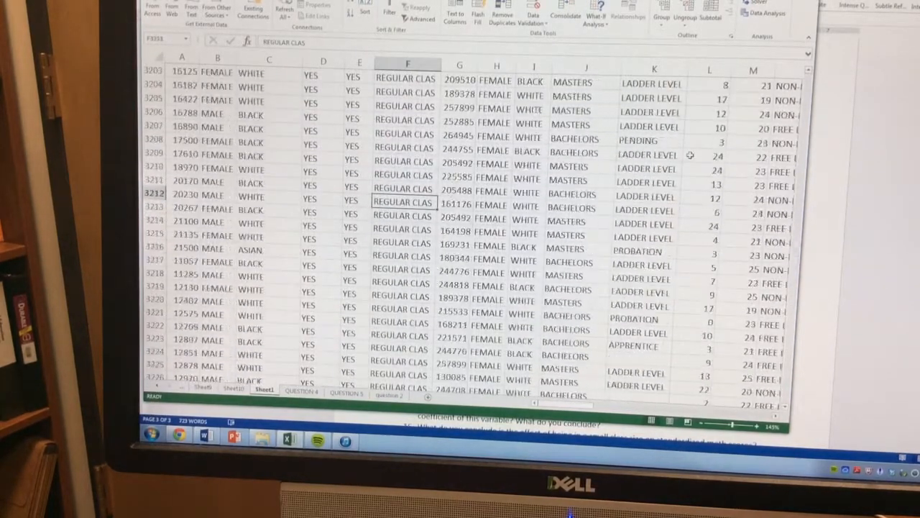
{"action": "scroll", "scroll_direction": "up", "scroll_amount": 3}
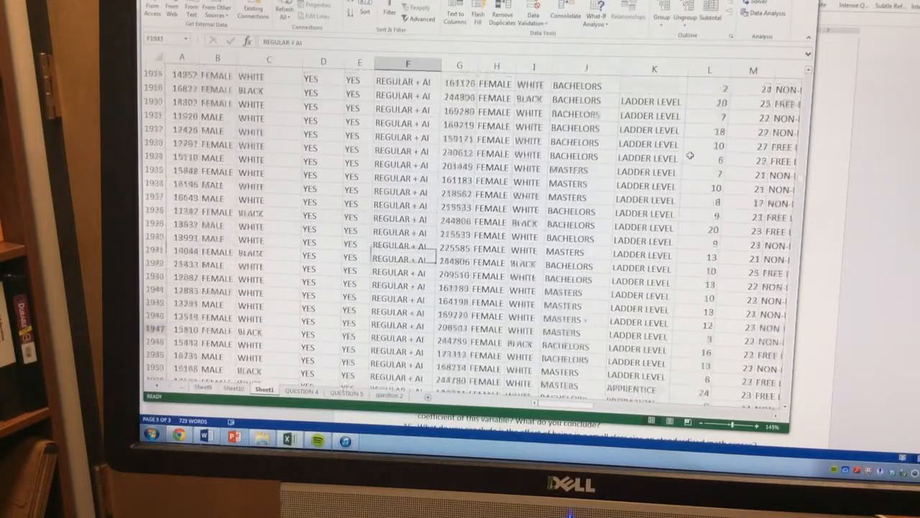
{"action": "scroll", "scroll_direction": "down", "scroll_amount": 3}
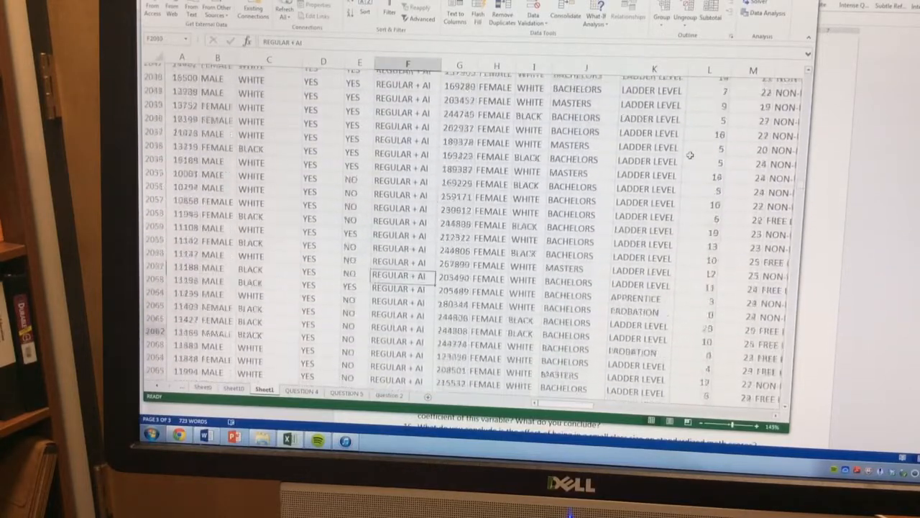
{"action": "scroll", "scroll_direction": "down", "scroll_amount": 3}
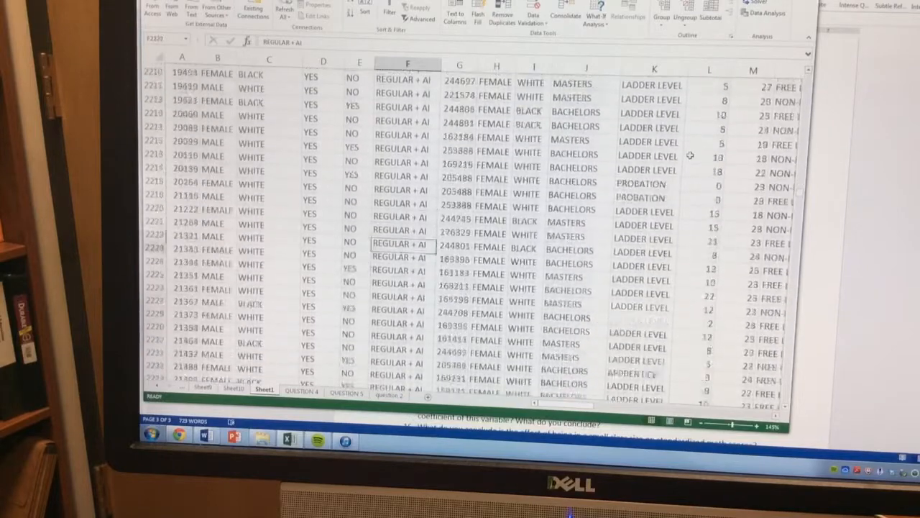
{"action": "scroll", "scroll_direction": "down", "scroll_amount": 3}
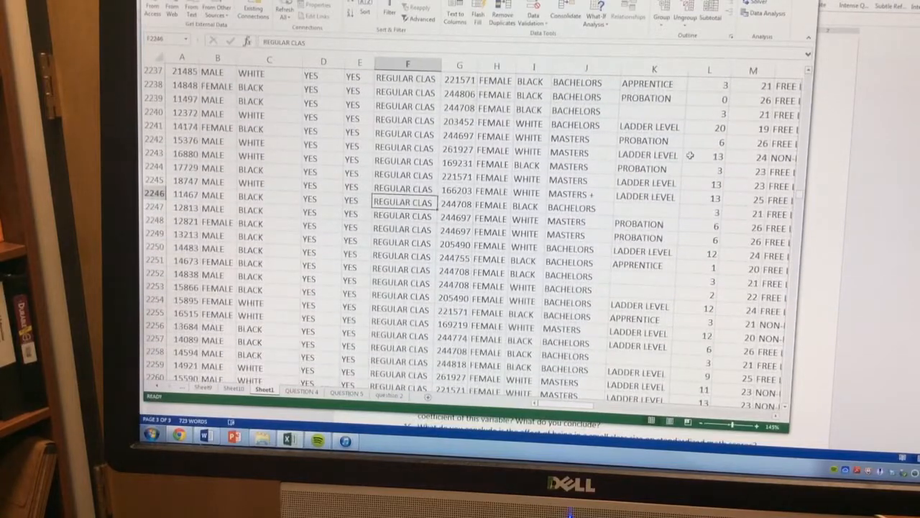
{"action": "scroll", "scroll_direction": "up", "scroll_amount": 3}
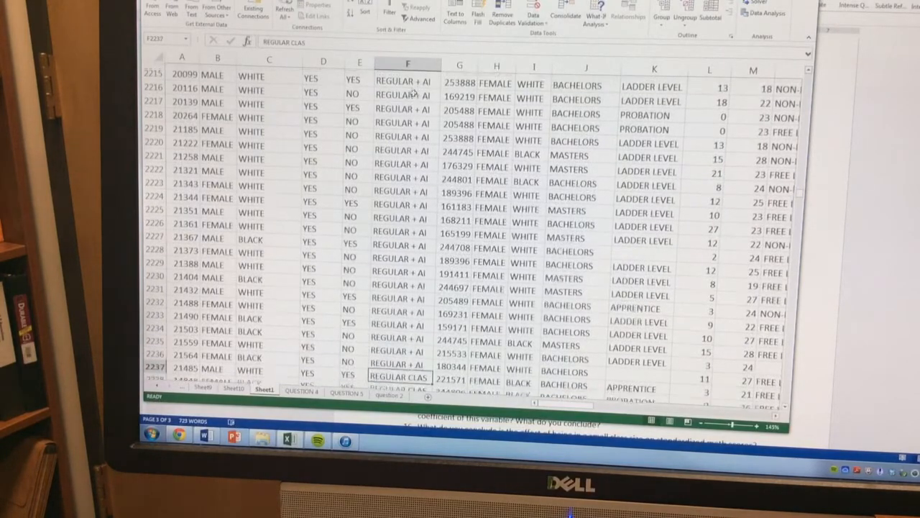
{"action": "scroll", "scroll_direction": "down", "scroll_amount": 3}
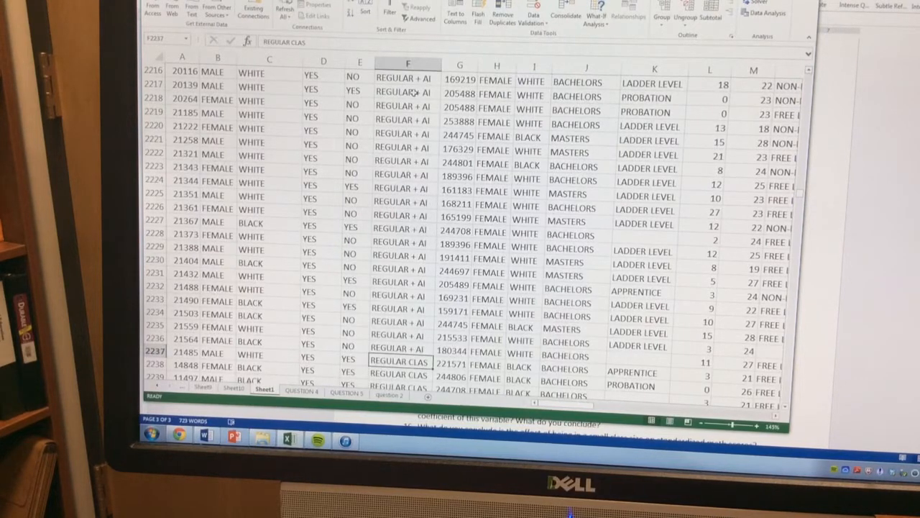
{"action": "scroll", "scroll_direction": "down", "scroll_amount": 3}
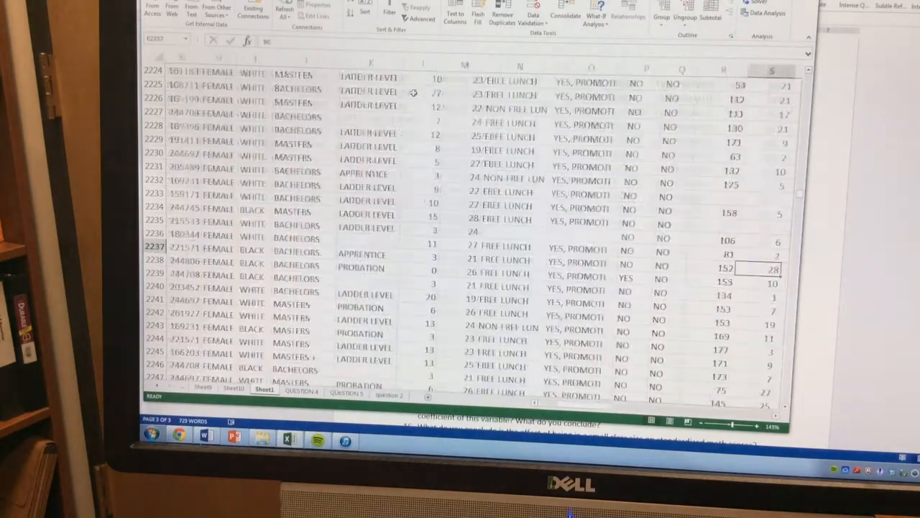
{"action": "scroll", "scroll_direction": "right", "scroll_amount": 3}
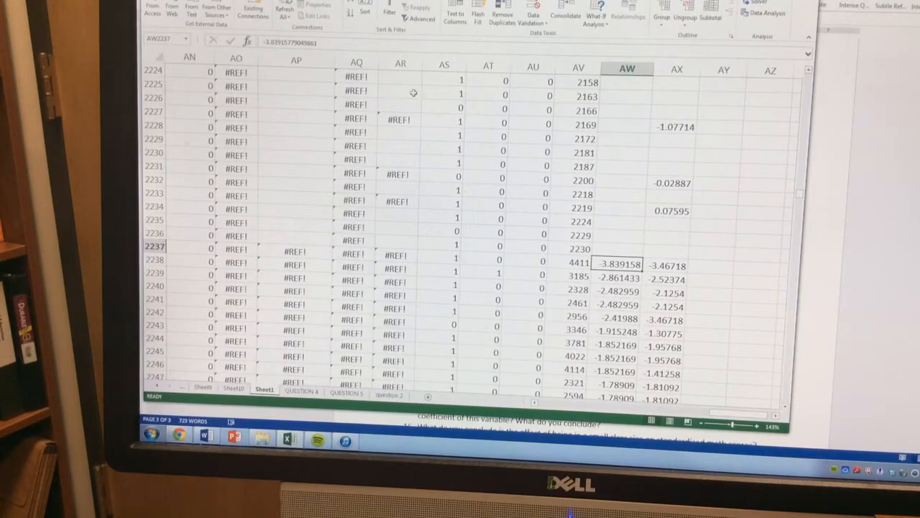
{"action": "scroll", "scroll_direction": "down", "scroll_amount": 3}
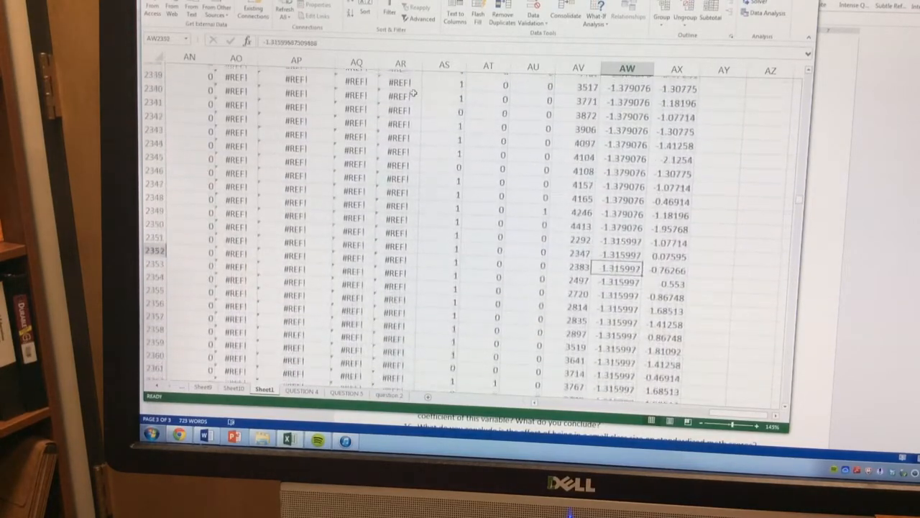
{"action": "scroll", "scroll_direction": "down", "scroll_amount": 3}
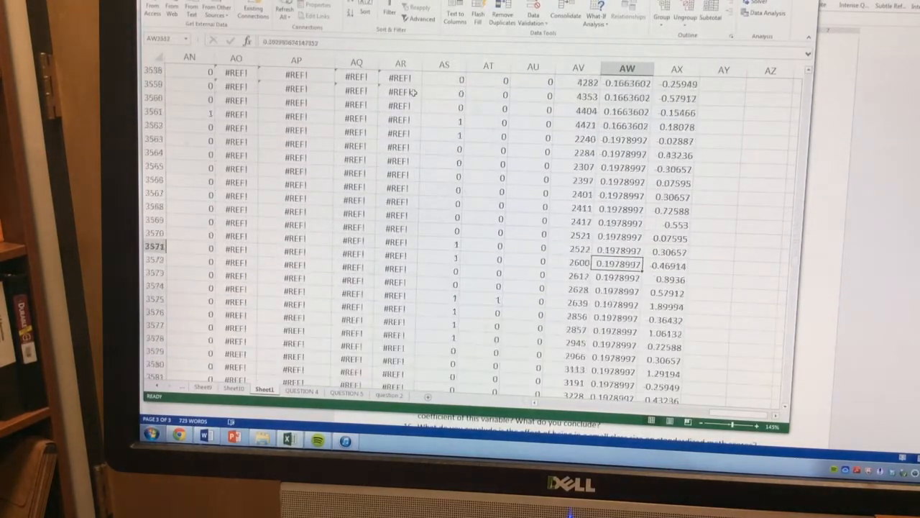
{"action": "scroll", "scroll_direction": "down", "scroll_amount": 3}
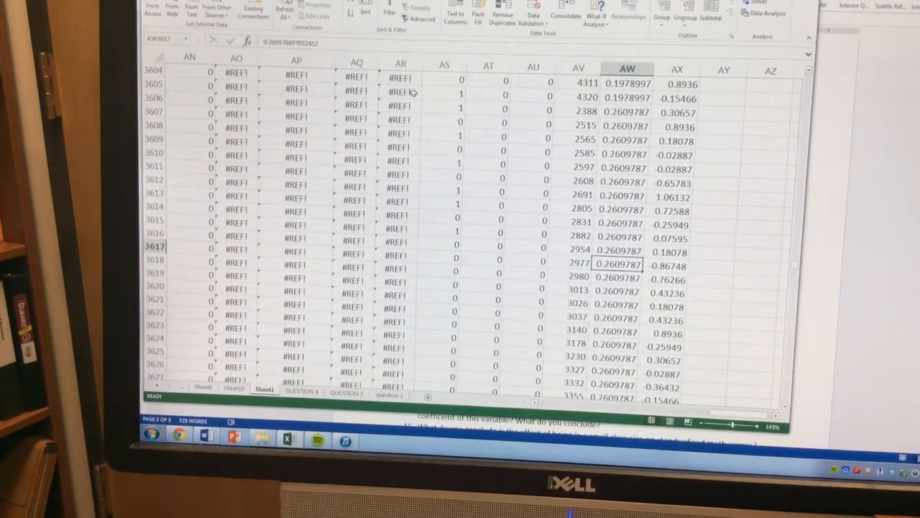
{"action": "scroll", "scroll_direction": "down", "scroll_amount": 3}
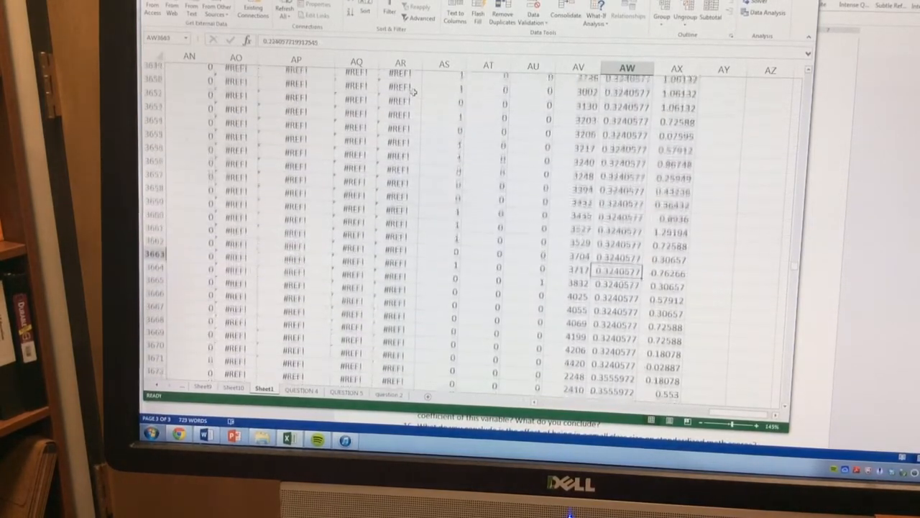
{"action": "scroll", "scroll_direction": "down", "scroll_amount": 3}
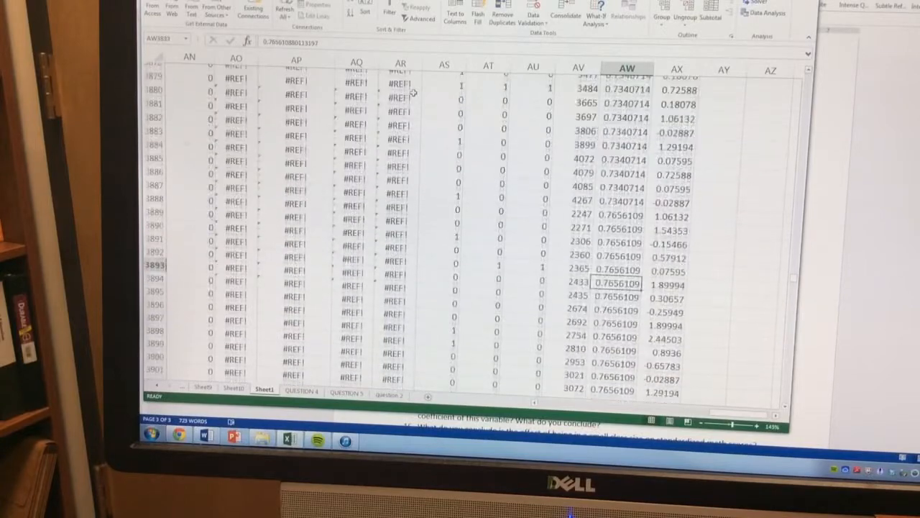
{"action": "scroll", "scroll_direction": "down", "scroll_amount": 3}
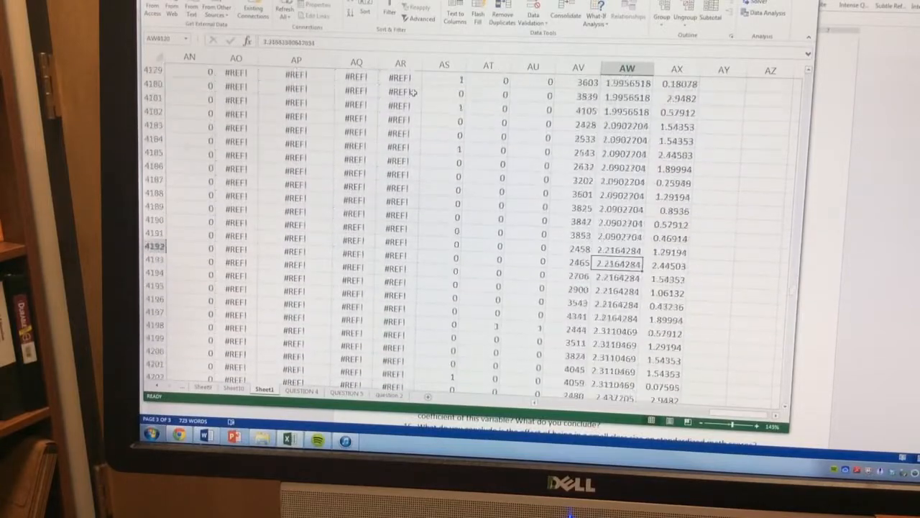
{"action": "scroll", "scroll_direction": "down", "scroll_amount": 3}
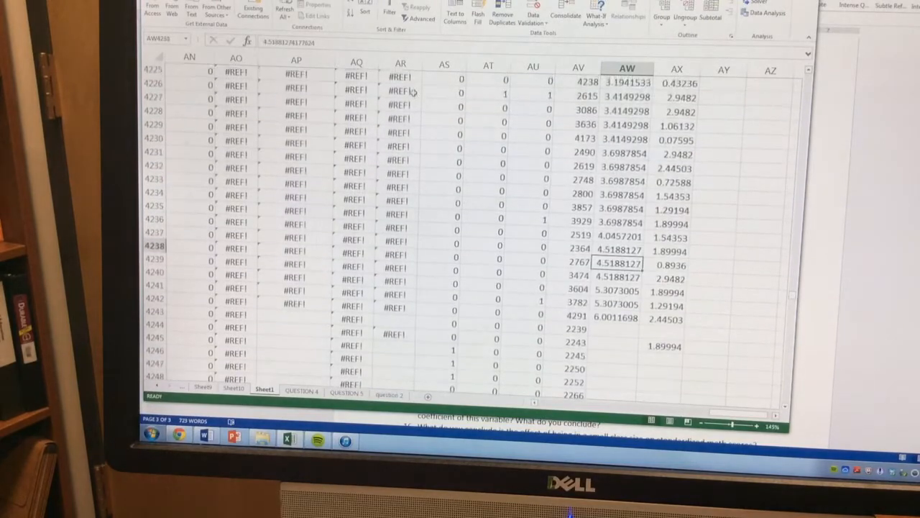
{"action": "left_click", "coordinate": [616, 317]}
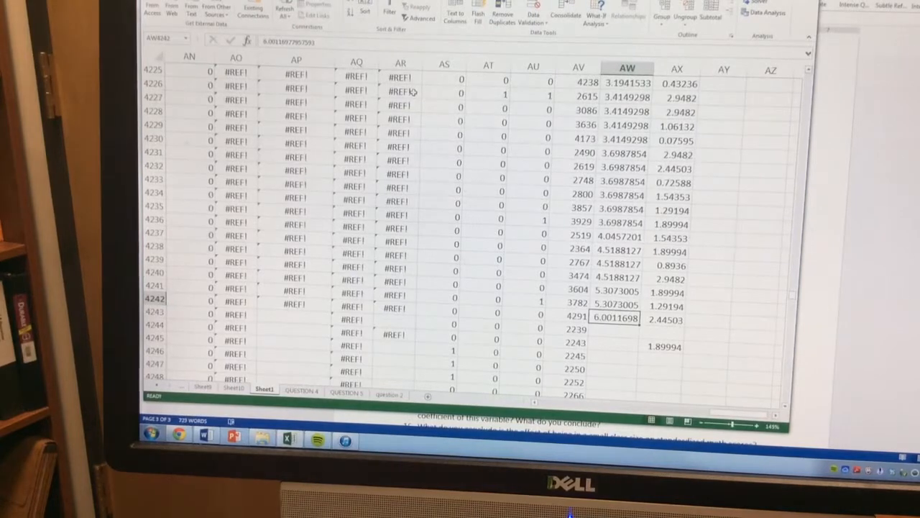
{"action": "scroll", "scroll_direction": "down", "scroll_amount": 3}
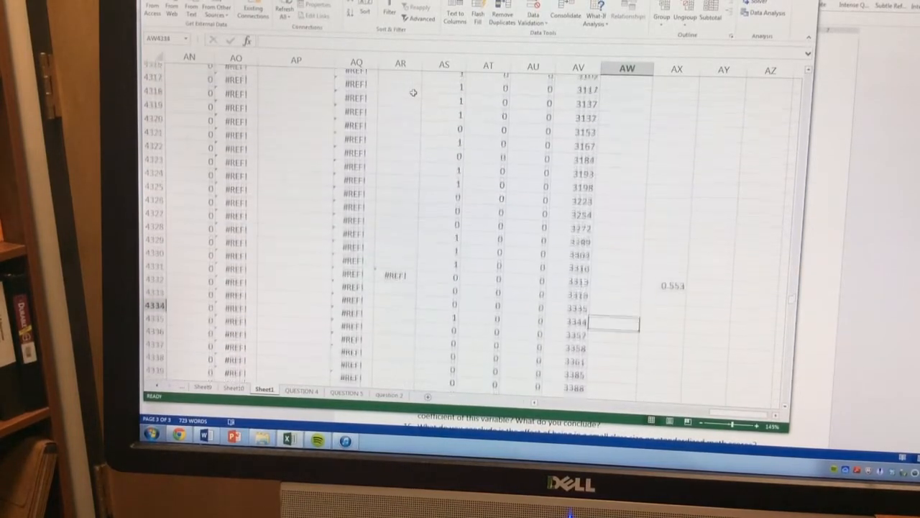
{"action": "scroll", "scroll_direction": "down", "scroll_amount": 3}
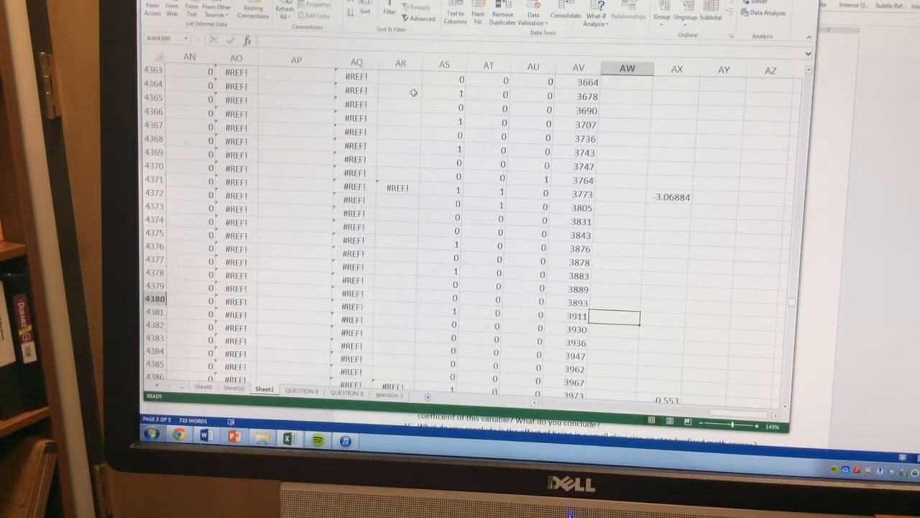
{"action": "scroll", "scroll_direction": "up", "scroll_amount": 3}
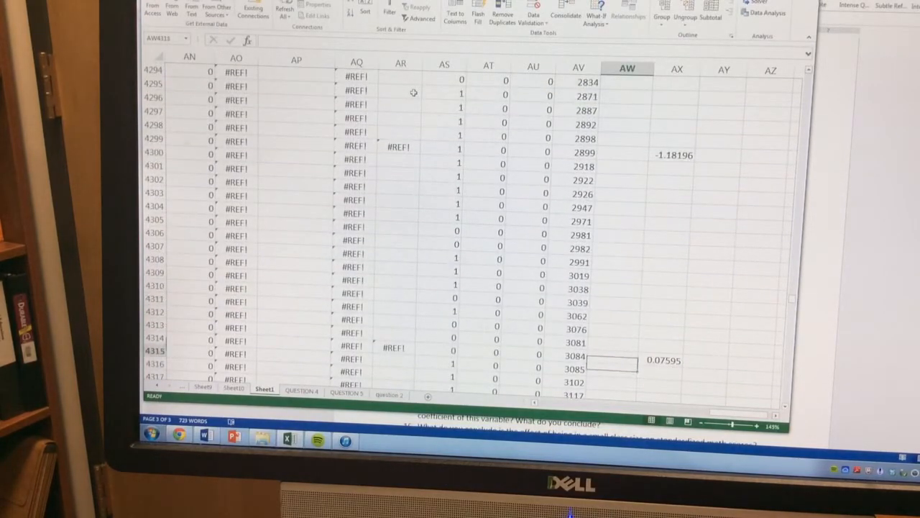
{"action": "scroll", "scroll_direction": "down", "scroll_amount": 3}
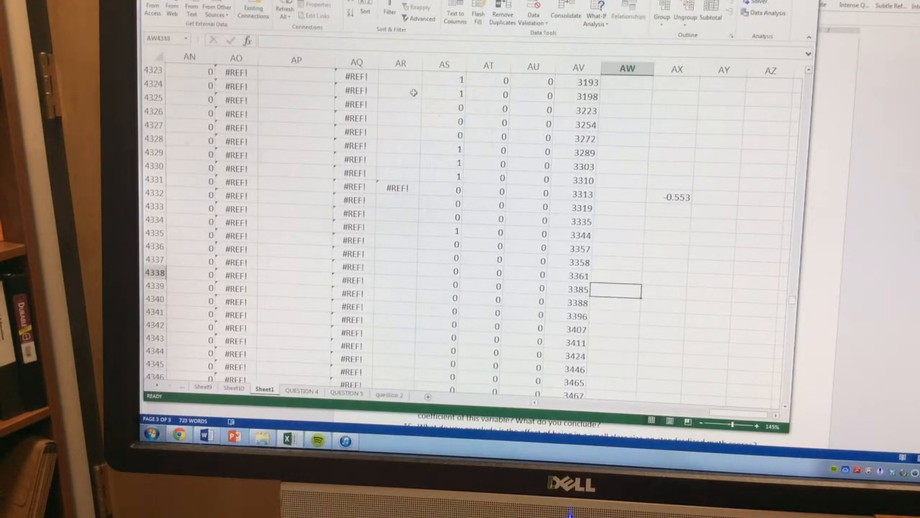
{"action": "left_click", "coordinate": [577, 192]}
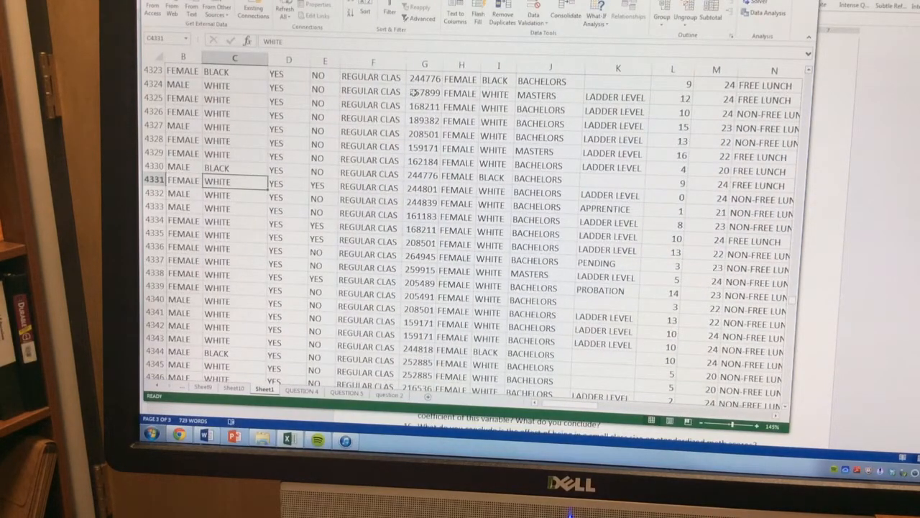
Step: Scroll down to the end of the copied z-score data near row 6170 in AW and AX
{"action": "scroll", "scroll_direction": "down", "scroll_amount": 3}
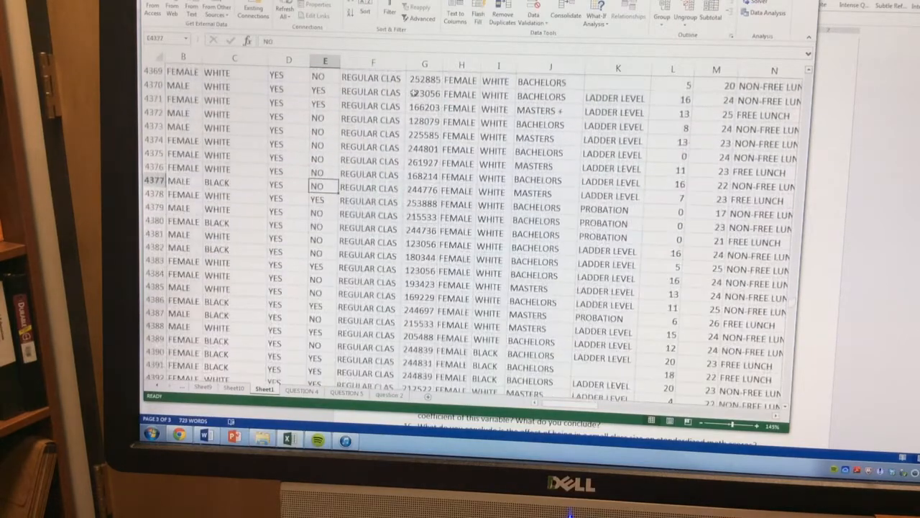
{"action": "scroll", "scroll_direction": "down", "scroll_amount": 3}
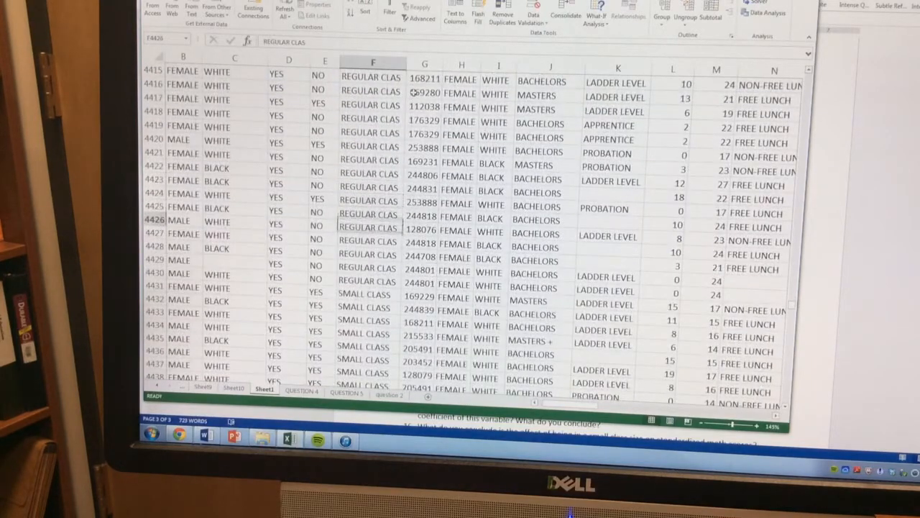
{"action": "left_click", "coordinate": [371, 293]}
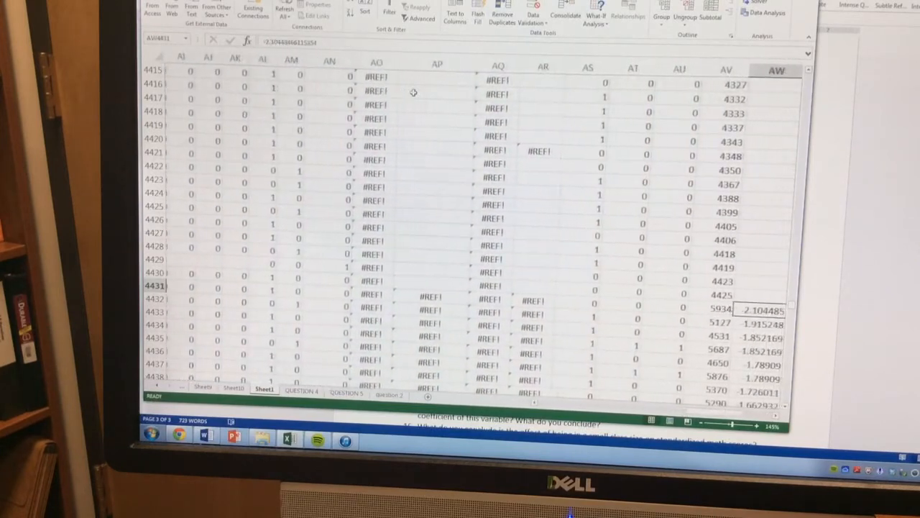
{"action": "scroll", "scroll_direction": "right", "scroll_amount": 3}
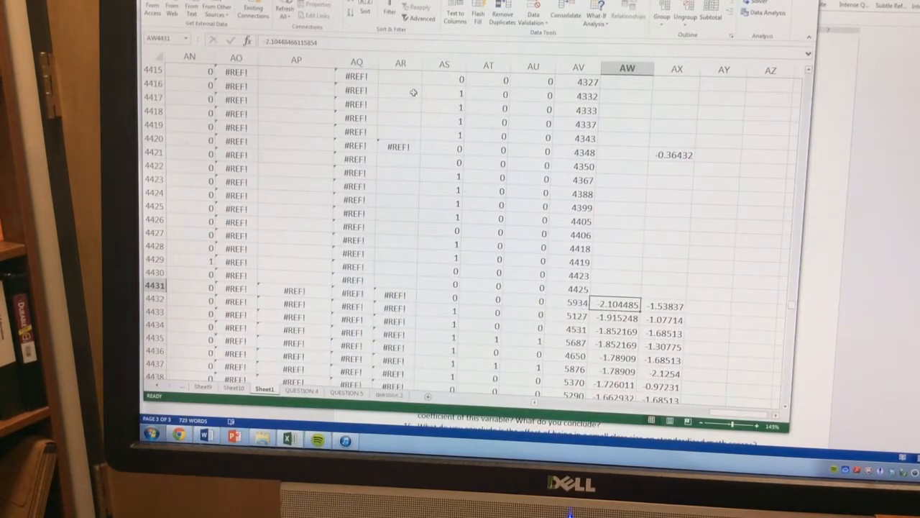
{"action": "scroll", "scroll_direction": "down", "scroll_amount": 3}
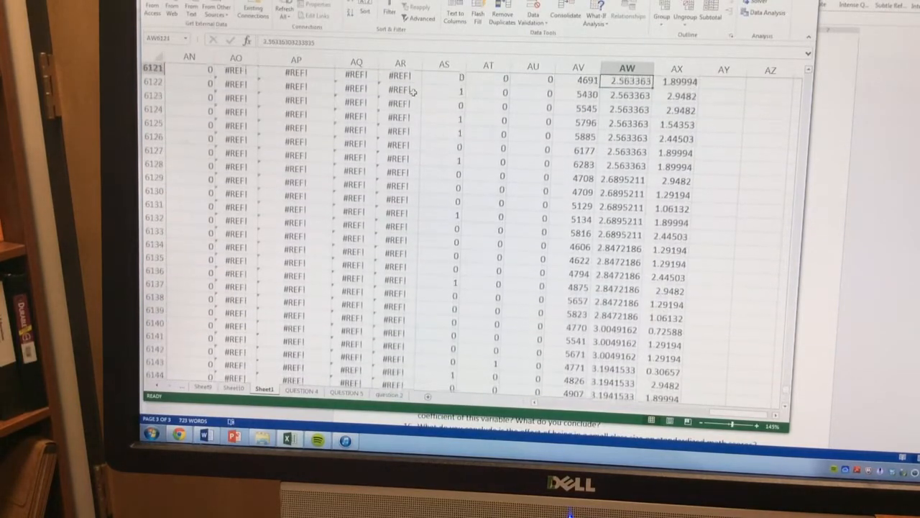
{"action": "scroll", "scroll_direction": "down", "scroll_amount": 3}
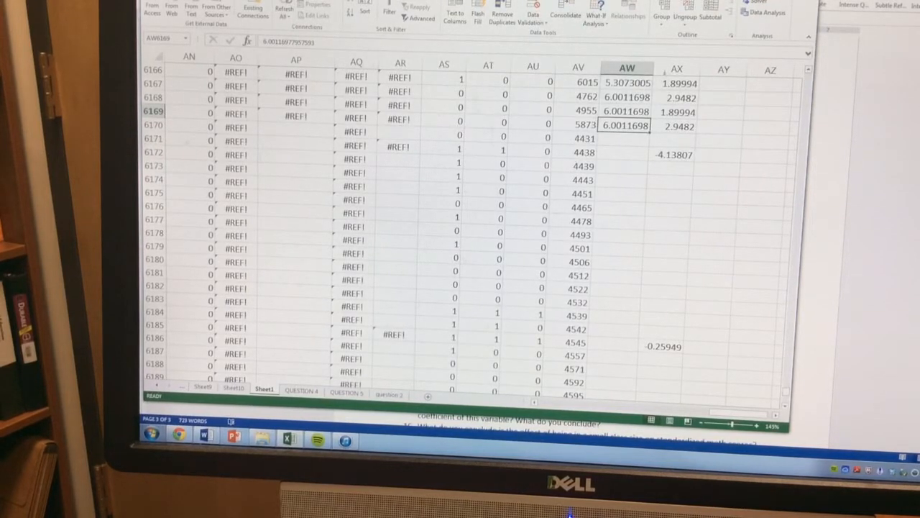
Step: Run t-Test: Two-Sample Assuming Unequal Variances on the AW ranges, output to a new worksheet
{"action": "left_click", "coordinate": [766, 13]}
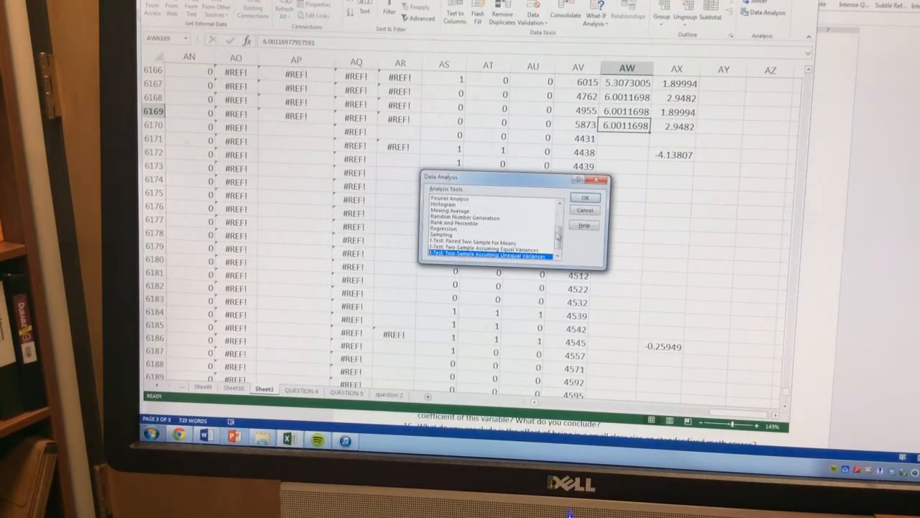
{"action": "left_click", "coordinate": [584, 197]}
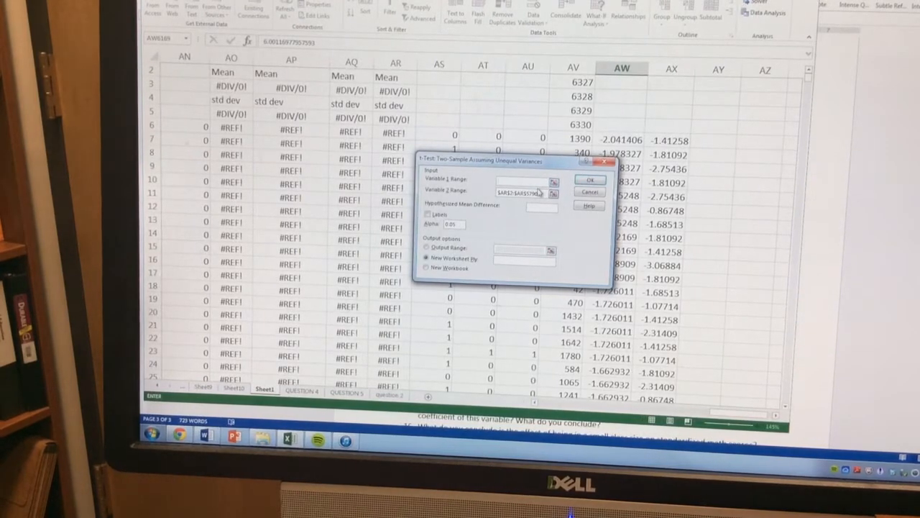
{"action": "type", "text": "AW"}
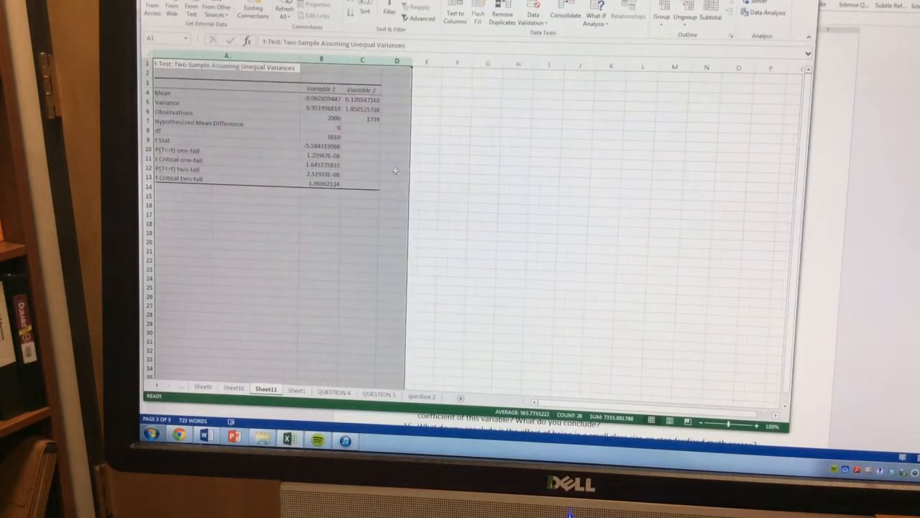
Step: Enter =C4-B4 in D4 to get the mean difference 0.183407 beside the Mean row
{"action": "left_click", "coordinate": [452, 199]}
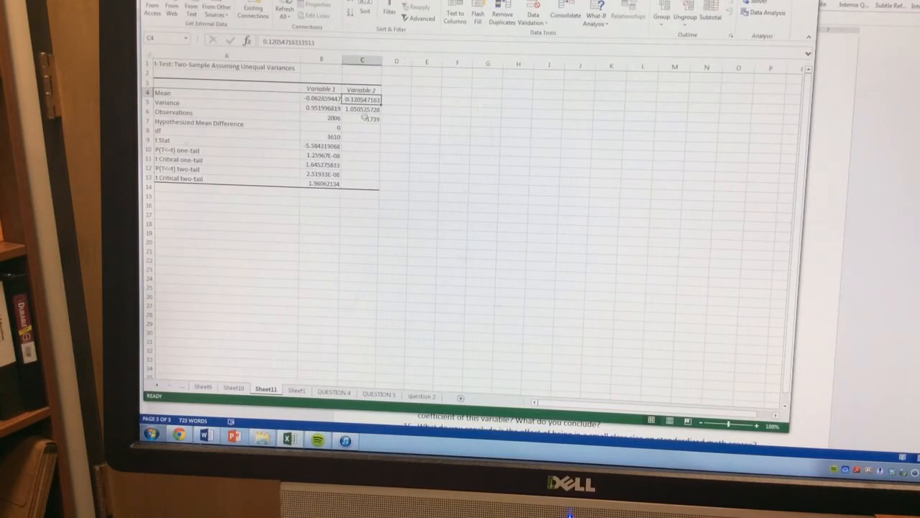
{"action": "left_click", "coordinate": [397, 100]}
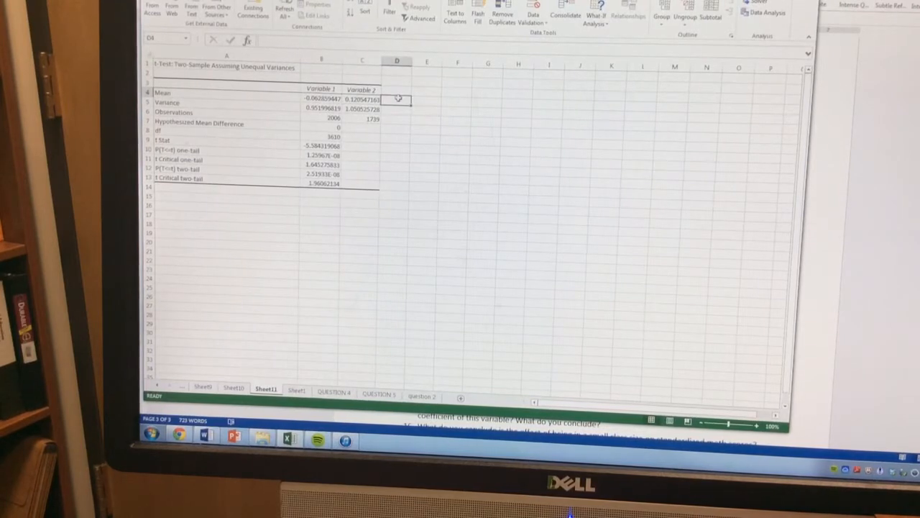
{"action": "type", "text": "=C4"}
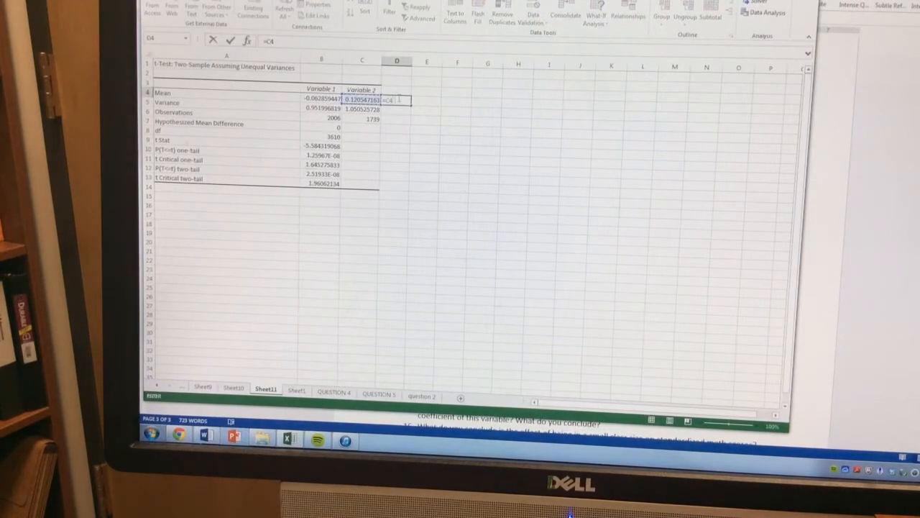
{"action": "key", "text": "Return"}
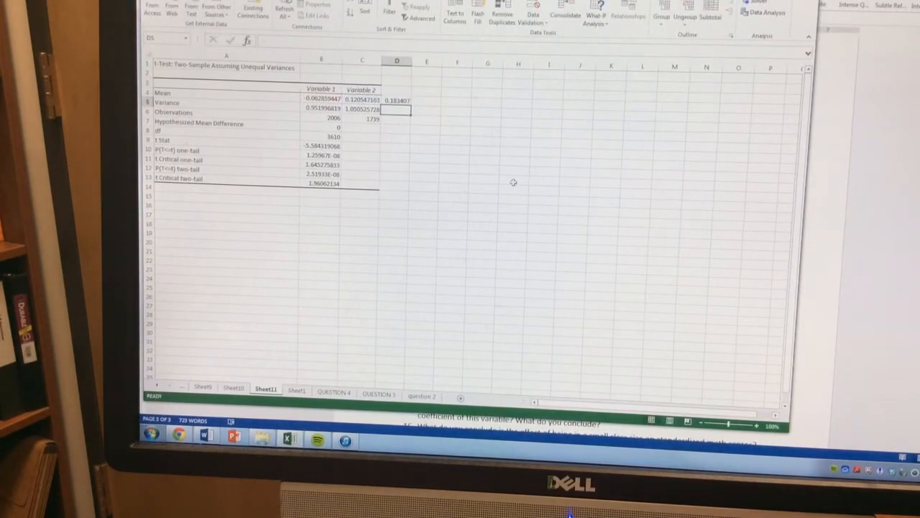
{"action": "left_click", "coordinate": [397, 100]}
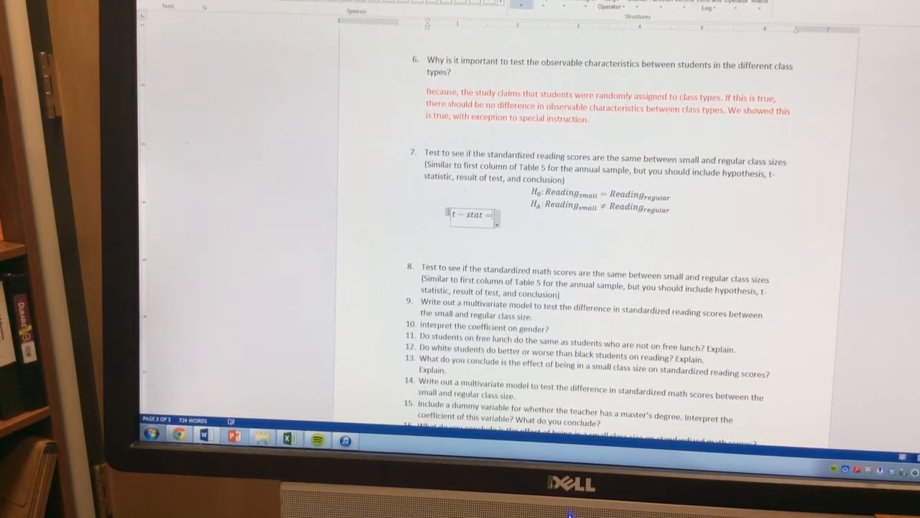
{"action": "mouse_move", "coordinate": [520, 6]}
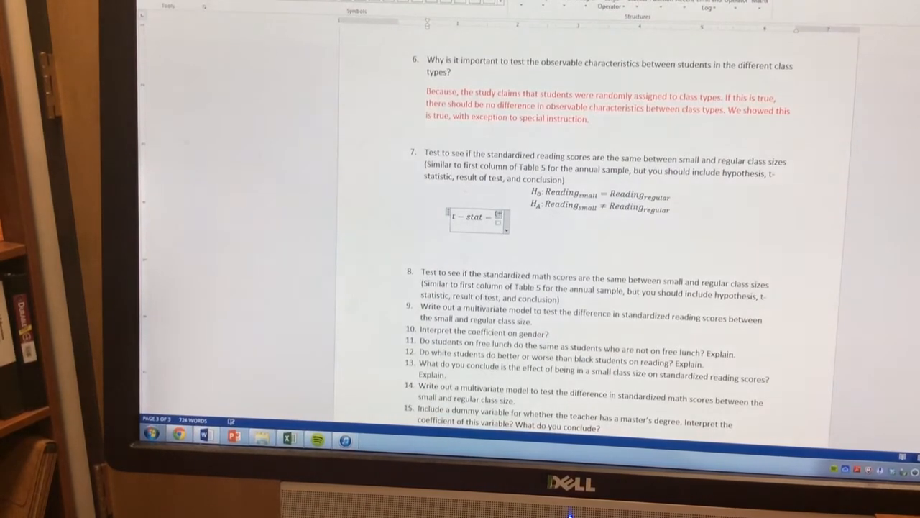
Step: Fill the t-stat equation numerator with the mean difference minus 0, giving -5.58
{"action": "type", "text": "-.06"}
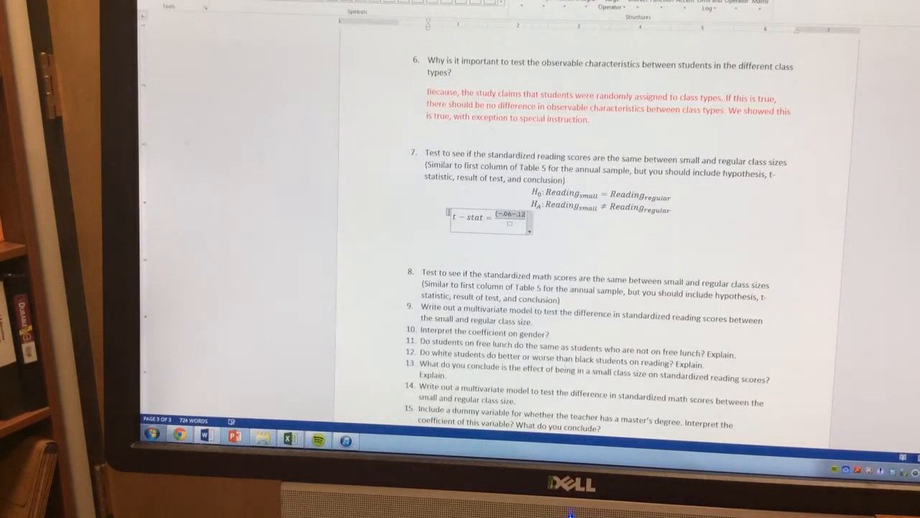
{"action": "type", "text": "-0"}
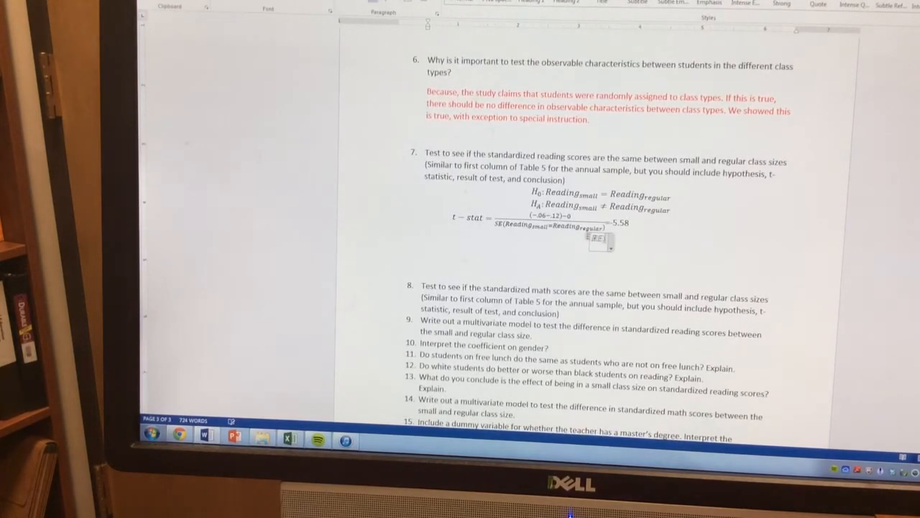
Step: Type the conclusion: reject the null; small-class students do significantly better (.18 std dev) than students in regular classes
{"action": "type", "text": "REject the Nu"}
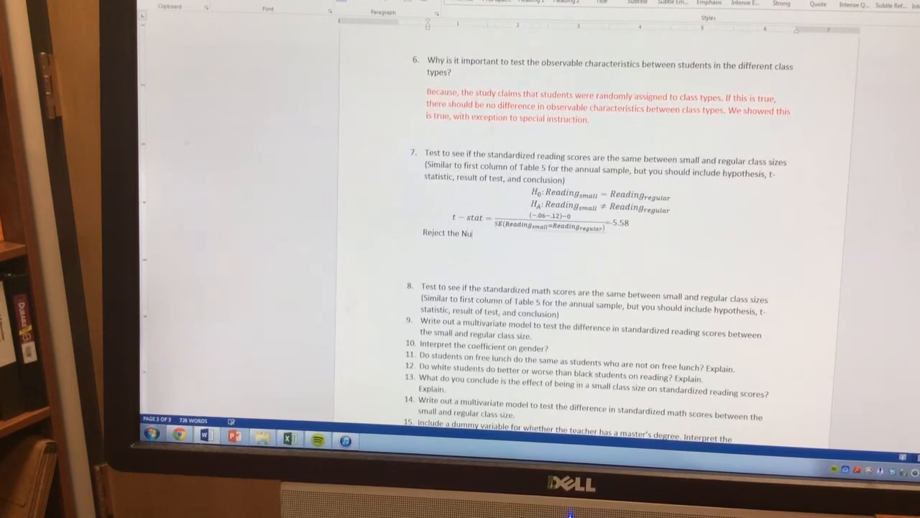
{"action": "type", "text": "ll, and conclude that smal"}
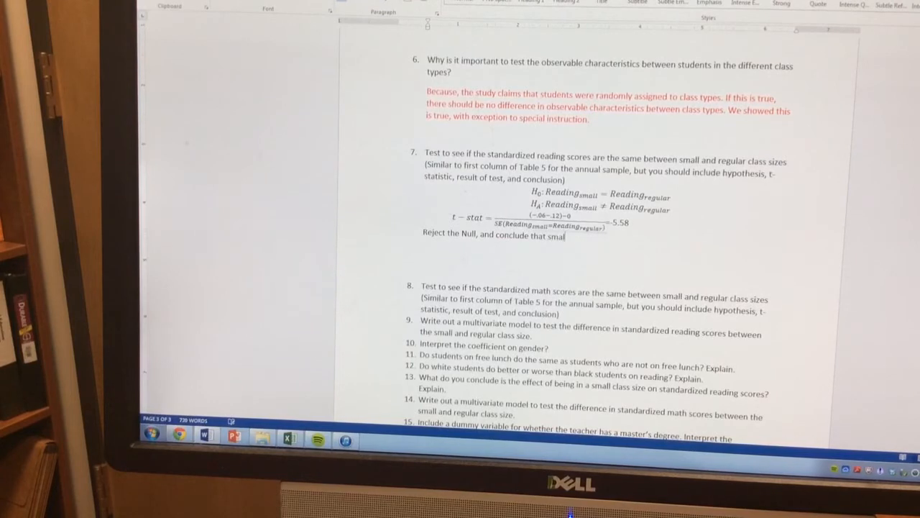
{"action": "type", "text": "students in s"}
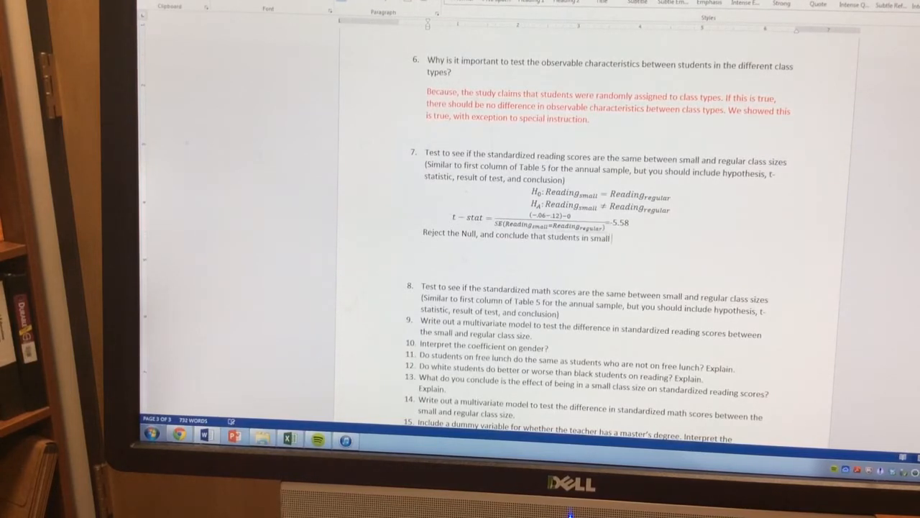
{"action": "type", "text": "class sizes"}
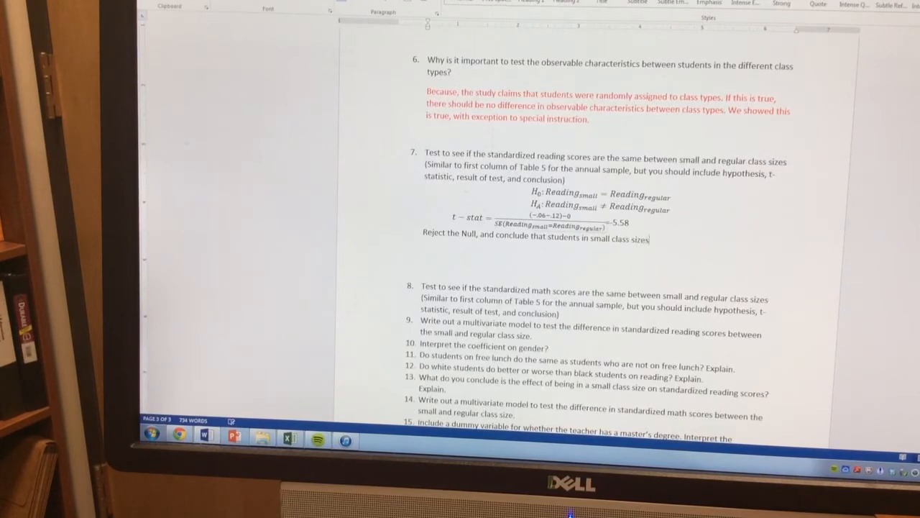
{"action": "type", "text": "do signi"}
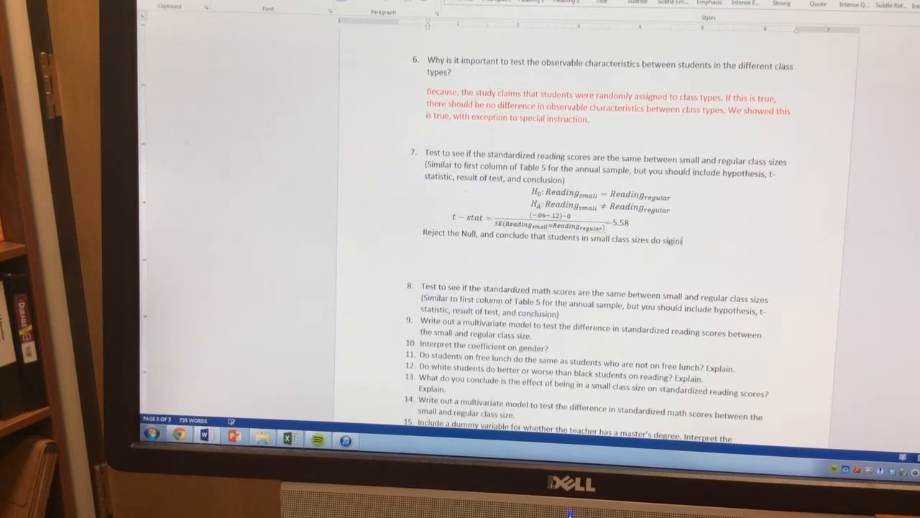
{"action": "type", "text": "ficantly"}
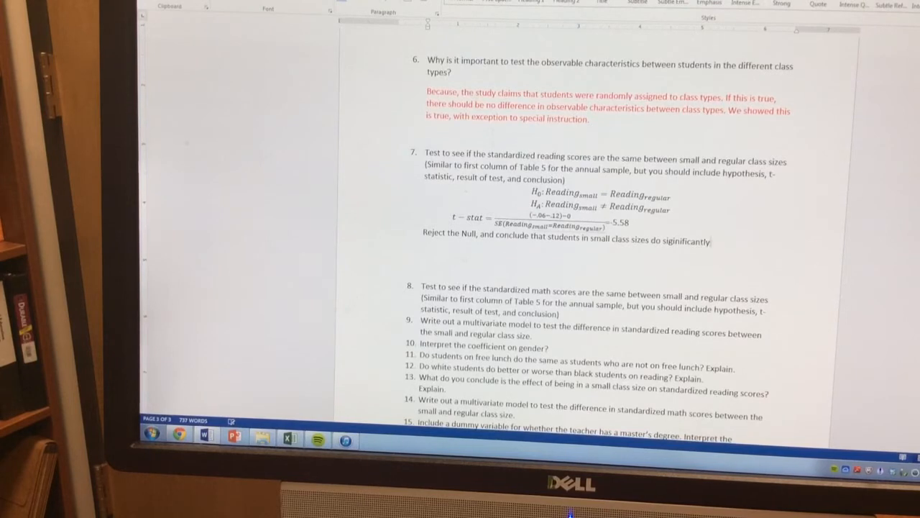
{"action": "type", "text": "better ("}
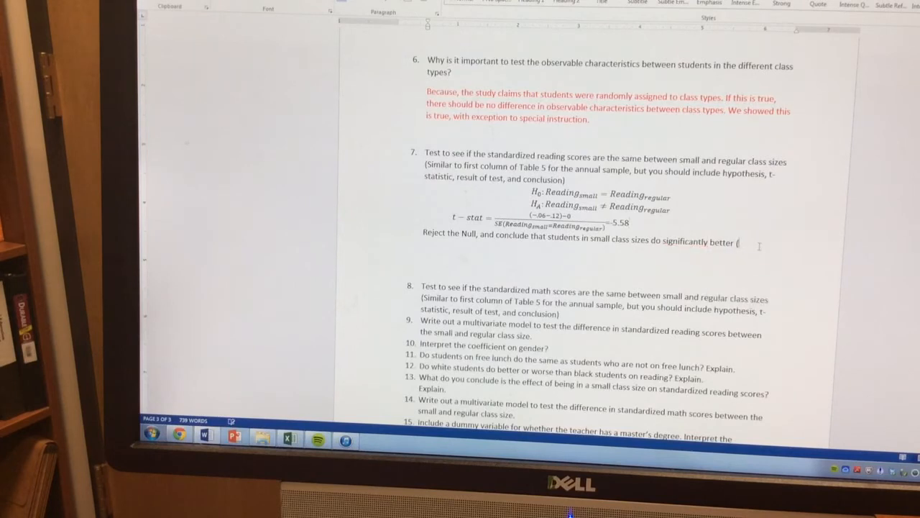
{"action": "type", "text": ".18"}
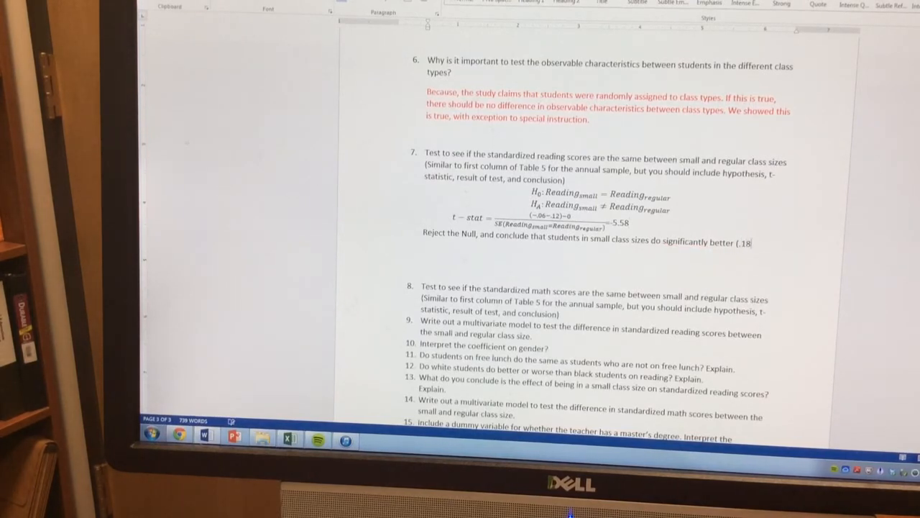
{"action": "type", "text": "std dev"}
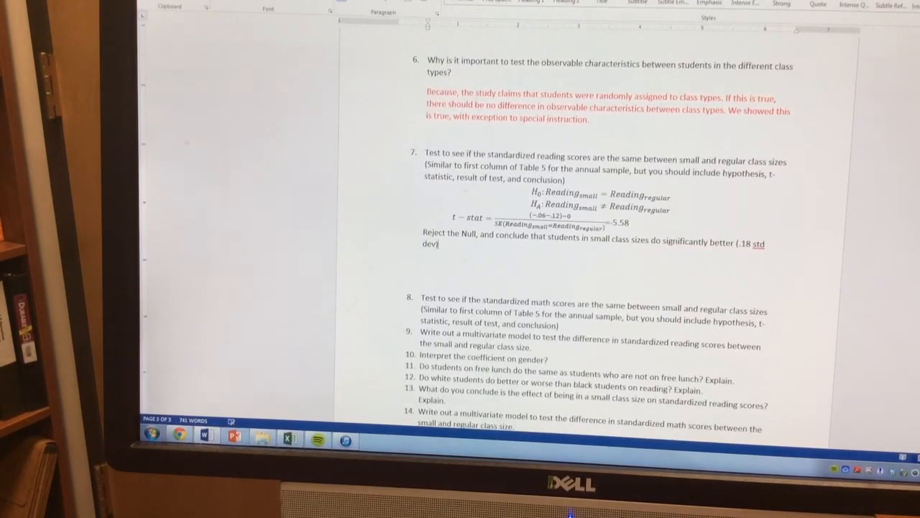
{"action": "type", "text": "than"}
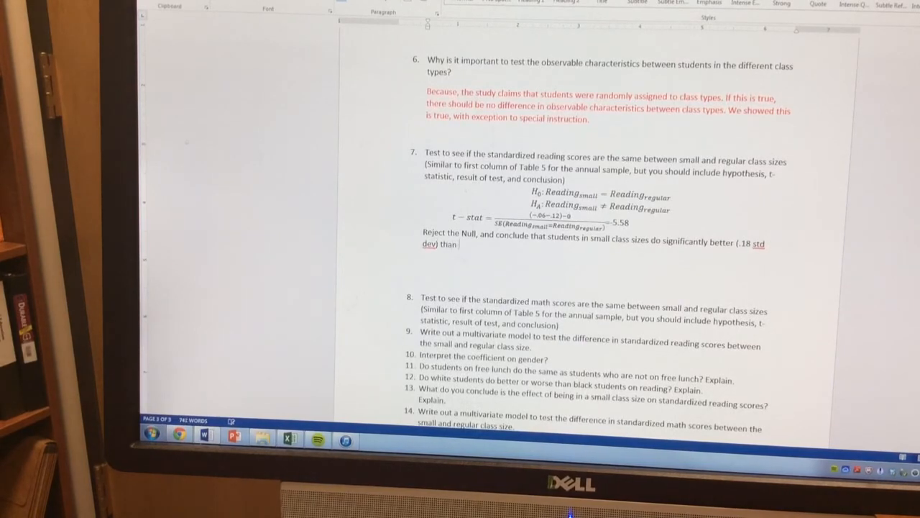
{"action": "type", "text": "studnets"}
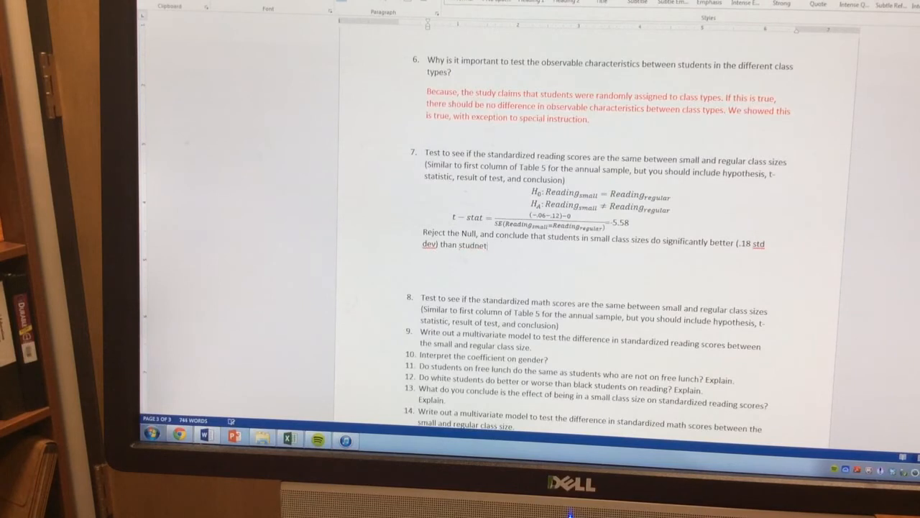
{"action": "type", "text": "students in re"}
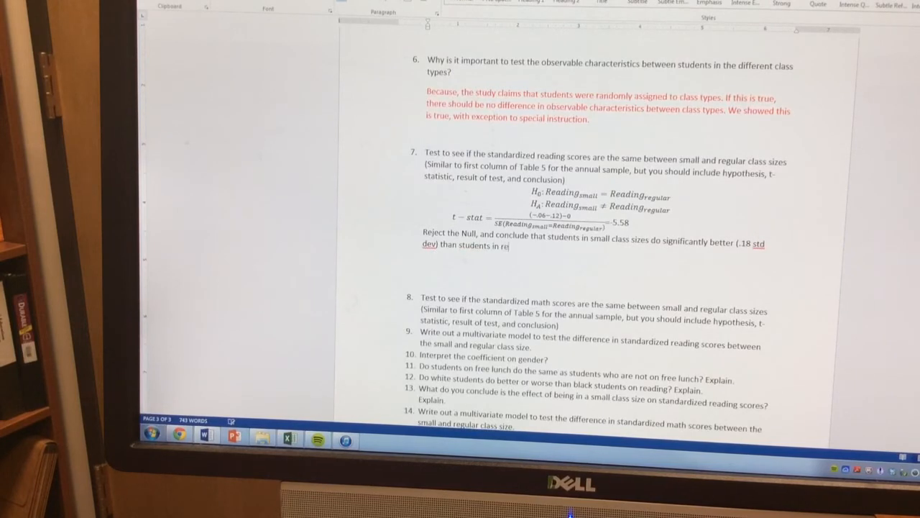